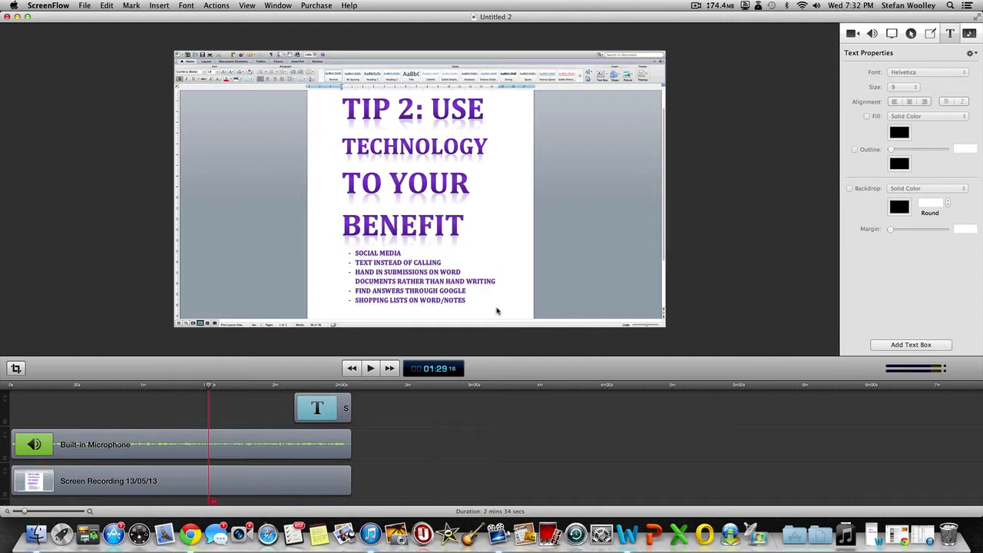
mouse_move(489, 301)
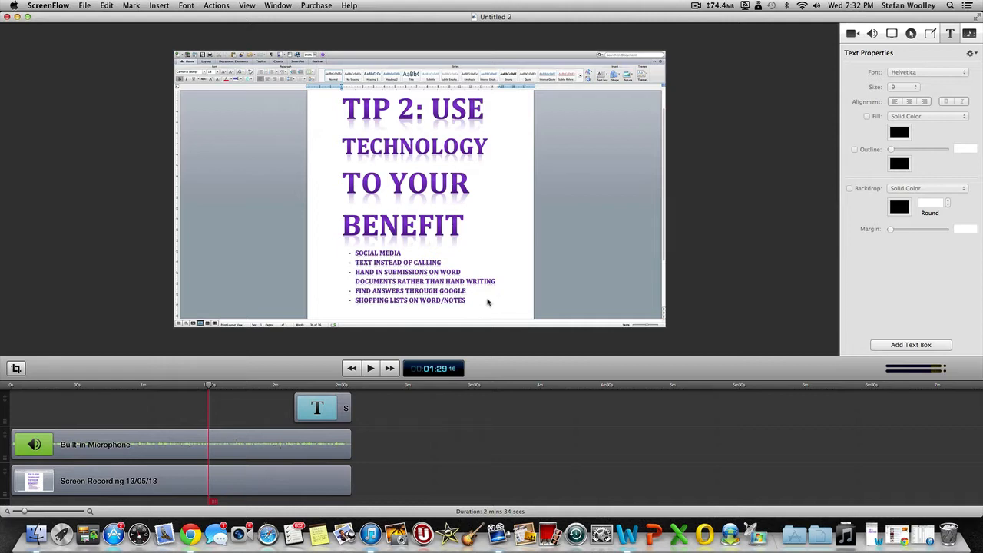
mouse_move(451, 292)
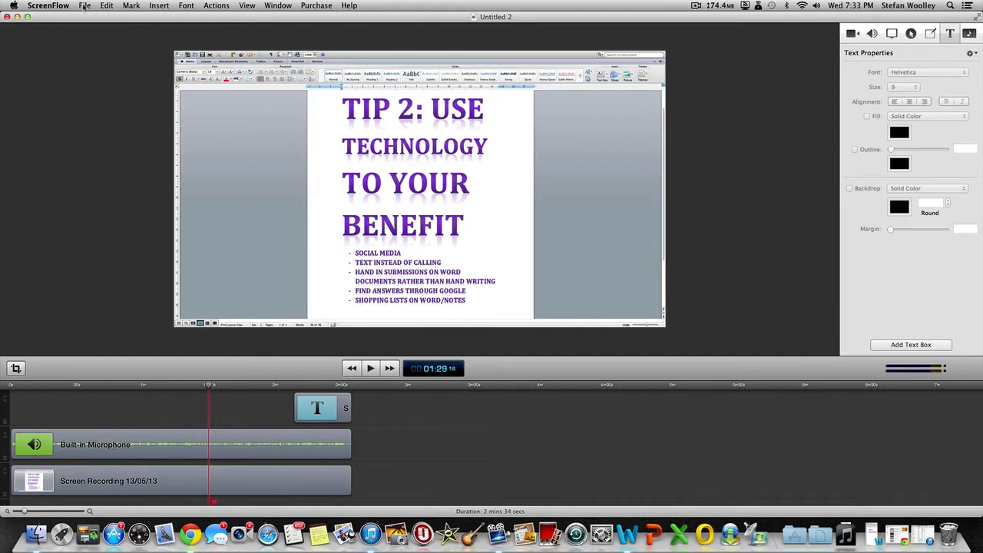
Bring up File > Export for the project, peek at Customize and cancel back to the Web – High sheet.
click(85, 6)
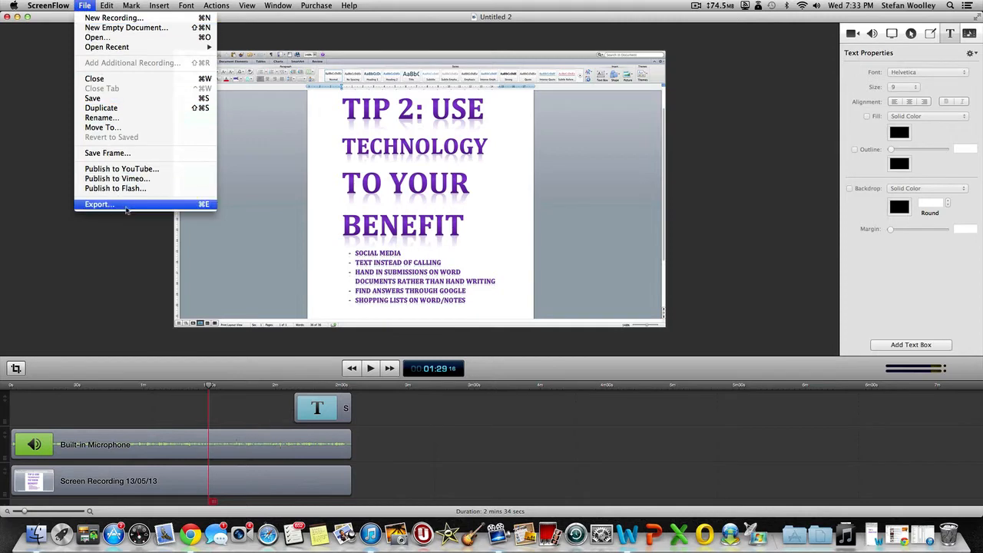
click(99, 203)
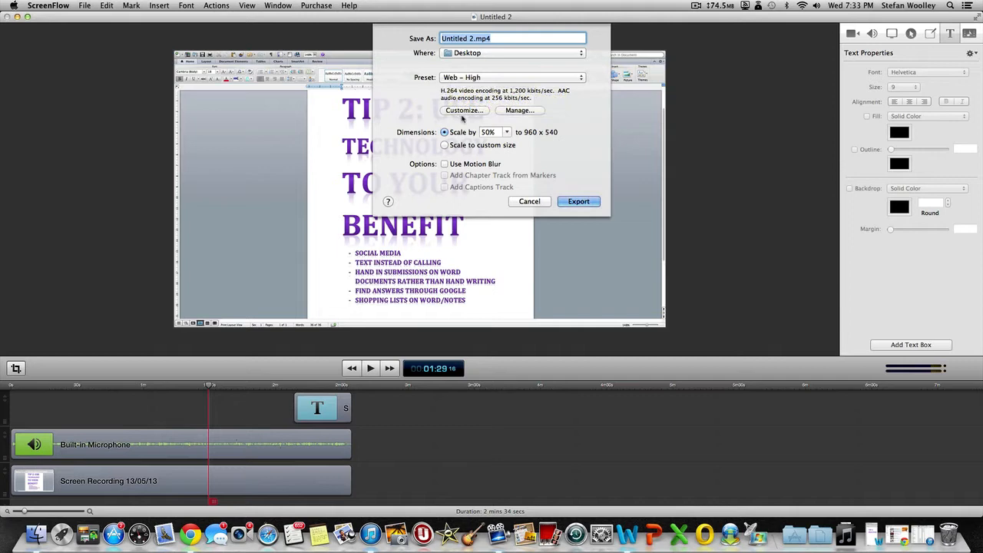
mouse_move(464, 111)
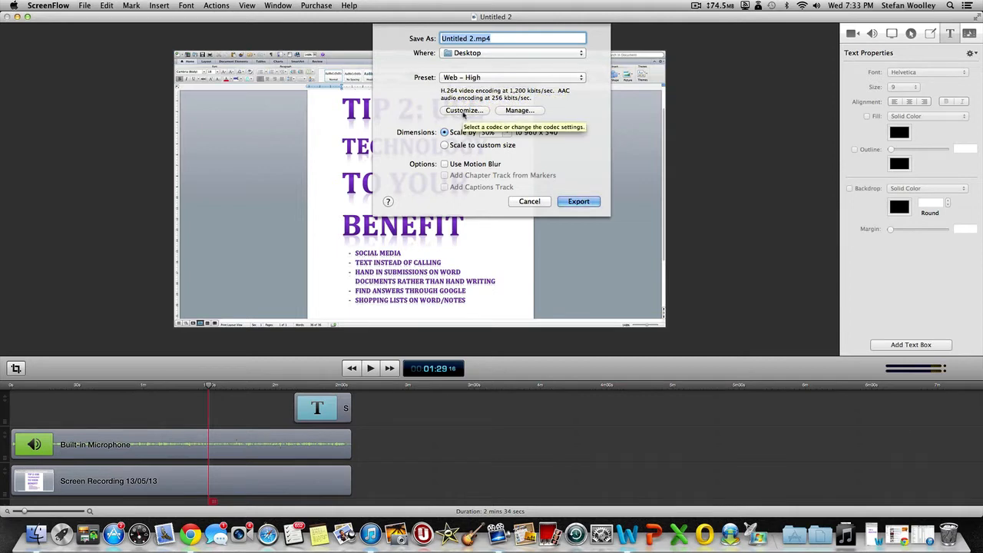
click(464, 110)
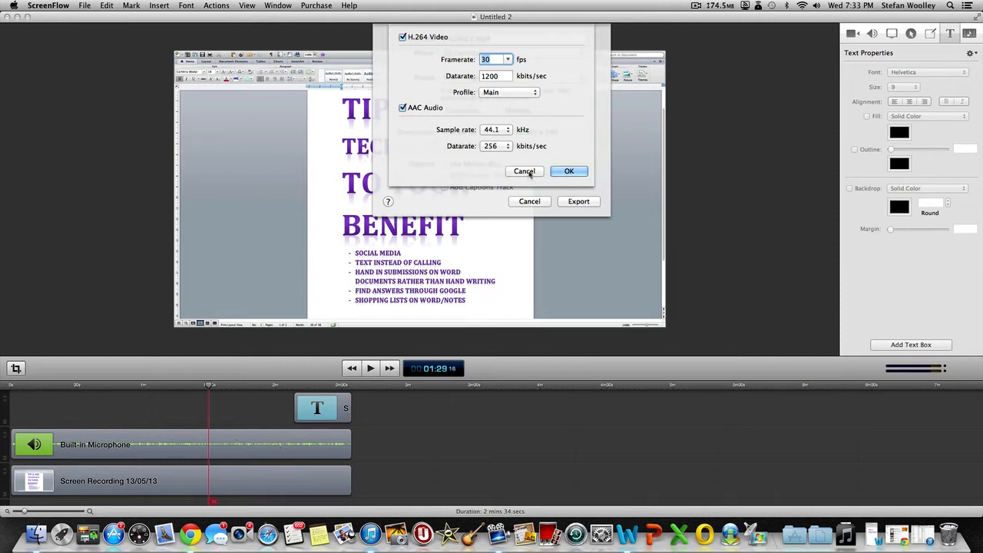
click(568, 170)
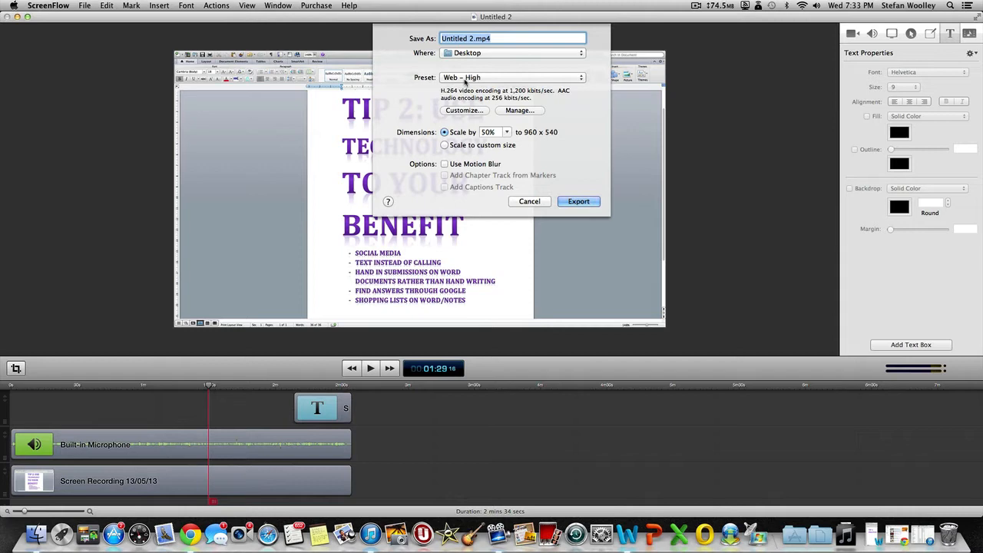
Switch the preset to Lossless and reach the video compression settings via Customize.
click(510, 77)
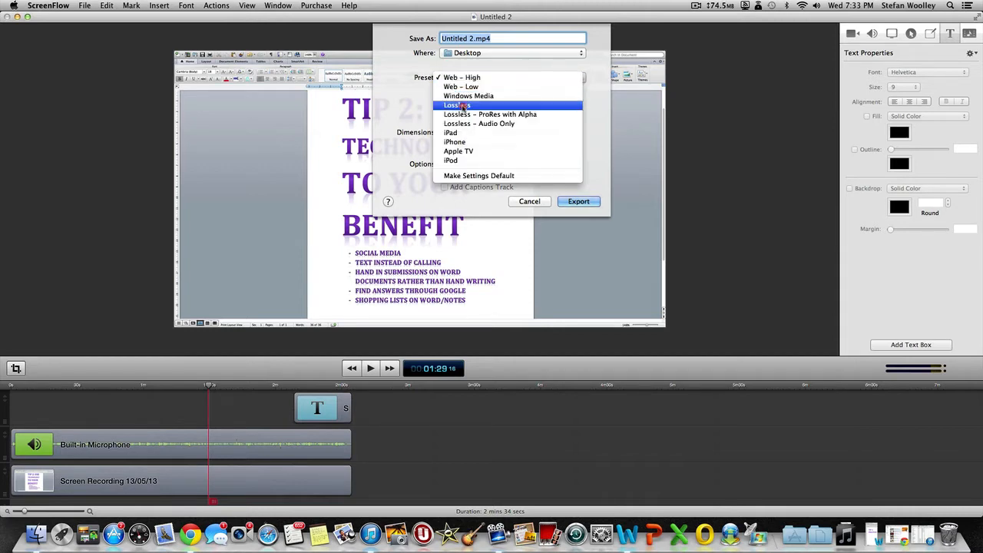
click(458, 105)
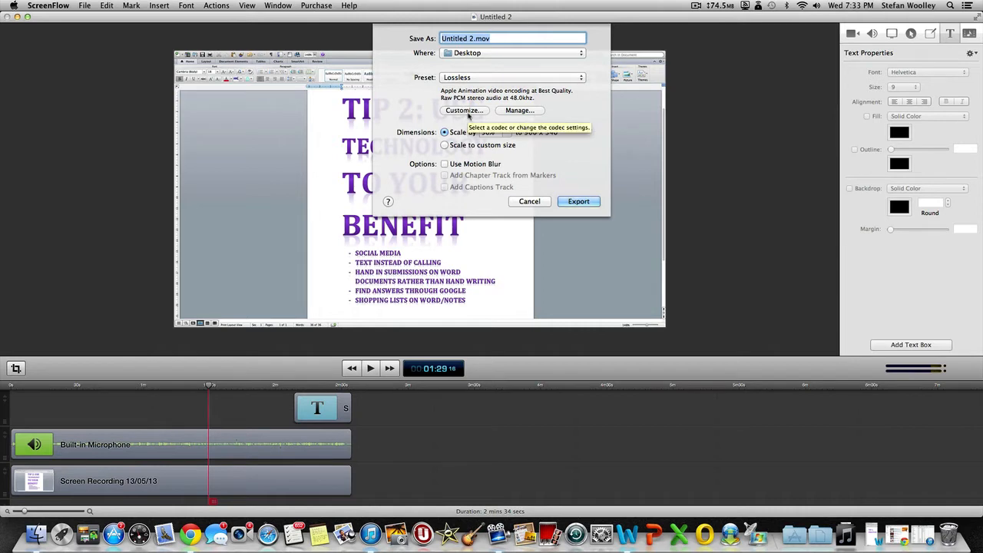
click(464, 111)
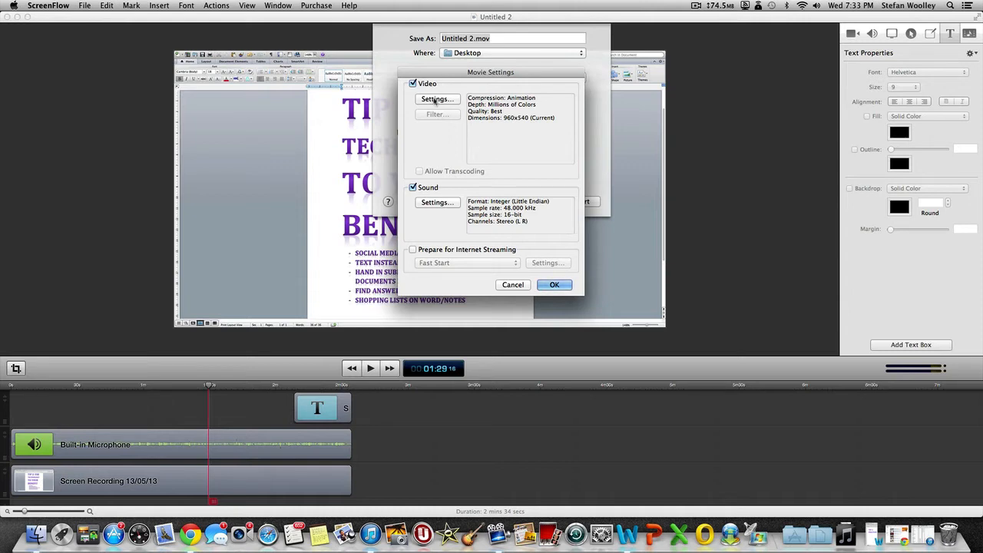
click(436, 98)
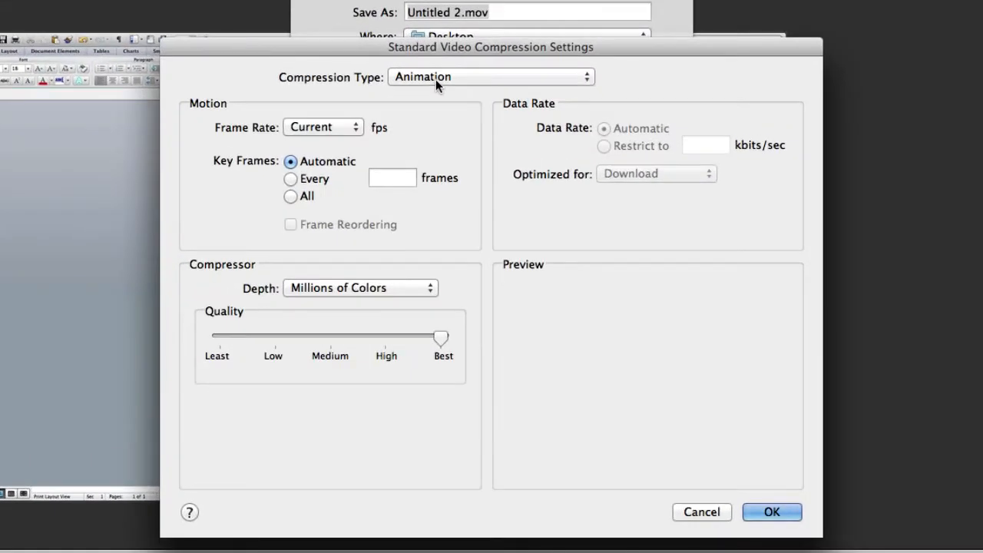
Set compression type to H.264 and restrict the data rate to 5000 kbits/sec.
click(492, 77)
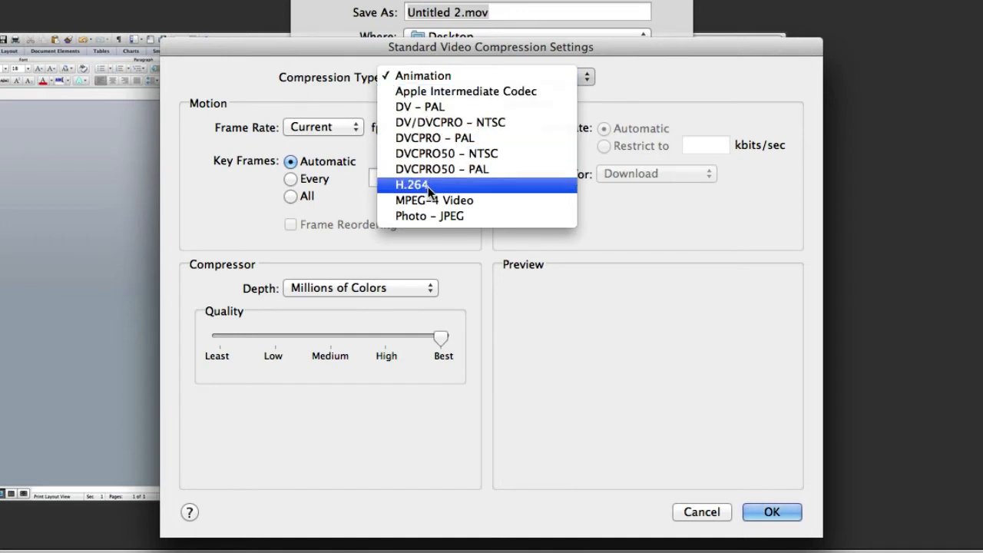
click(411, 184)
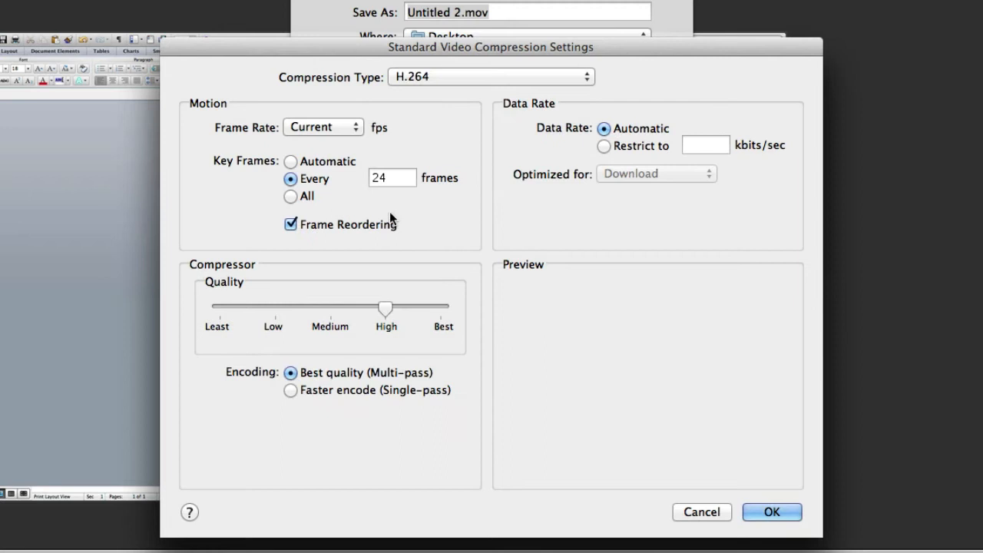
mouse_move(491, 245)
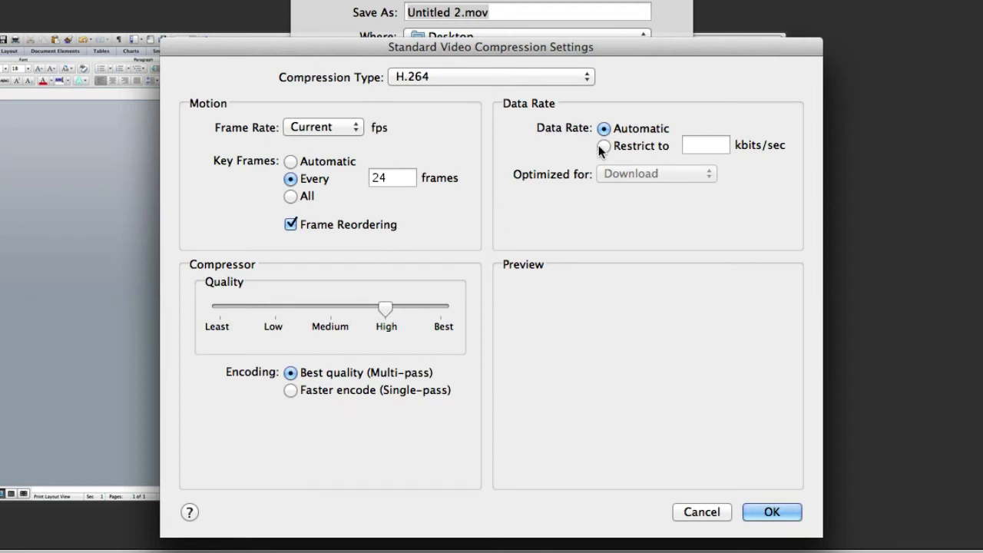
click(603, 146)
text(5000)
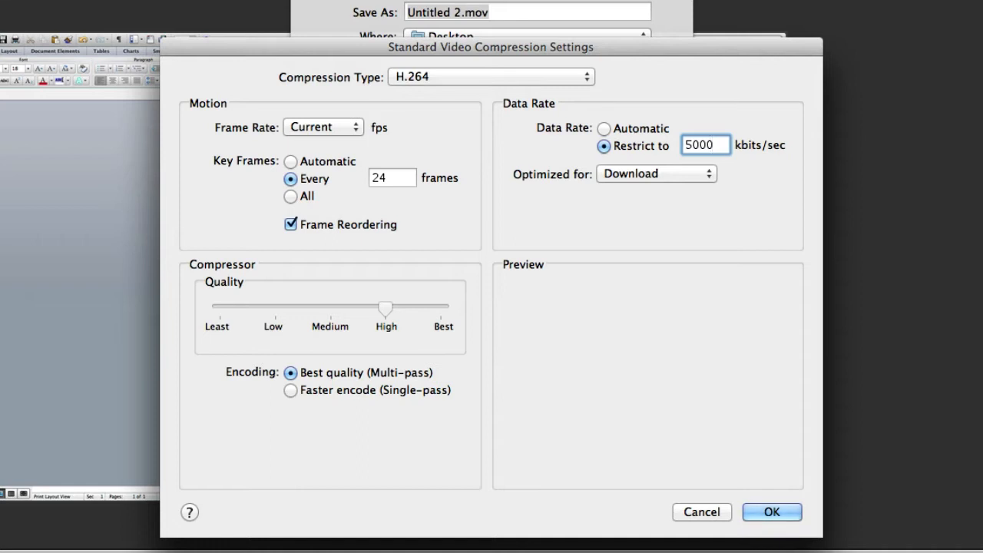
click(703, 144)
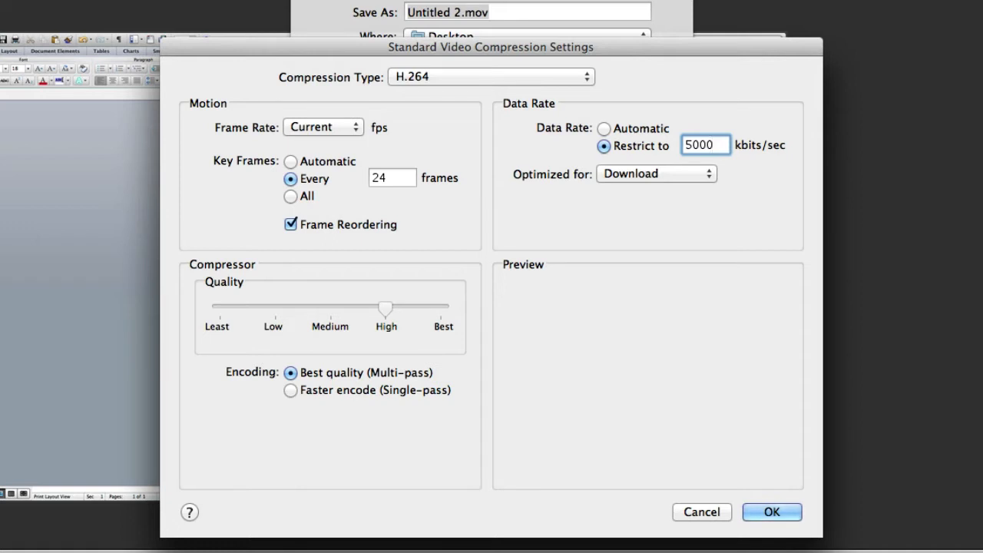
mouse_move(599, 157)
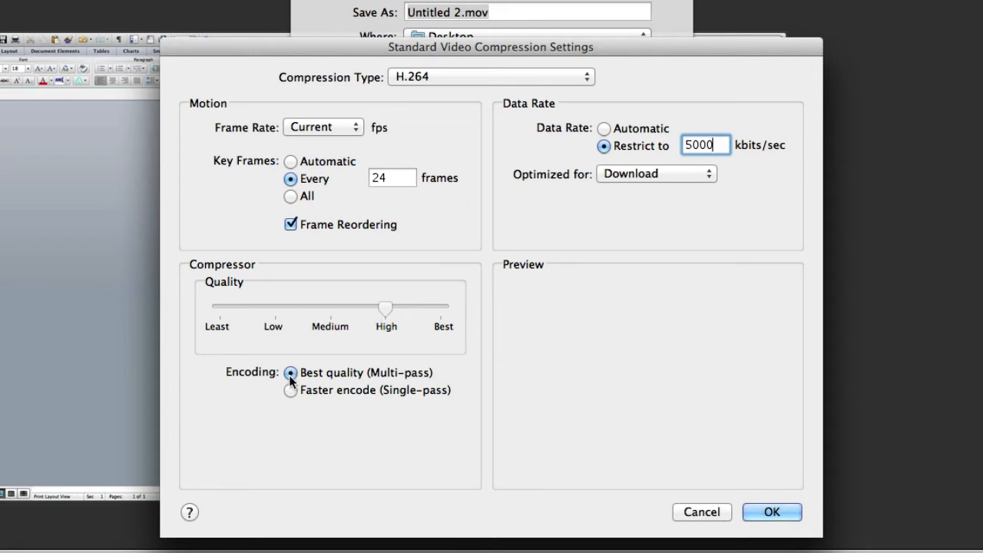
mouse_move(393, 385)
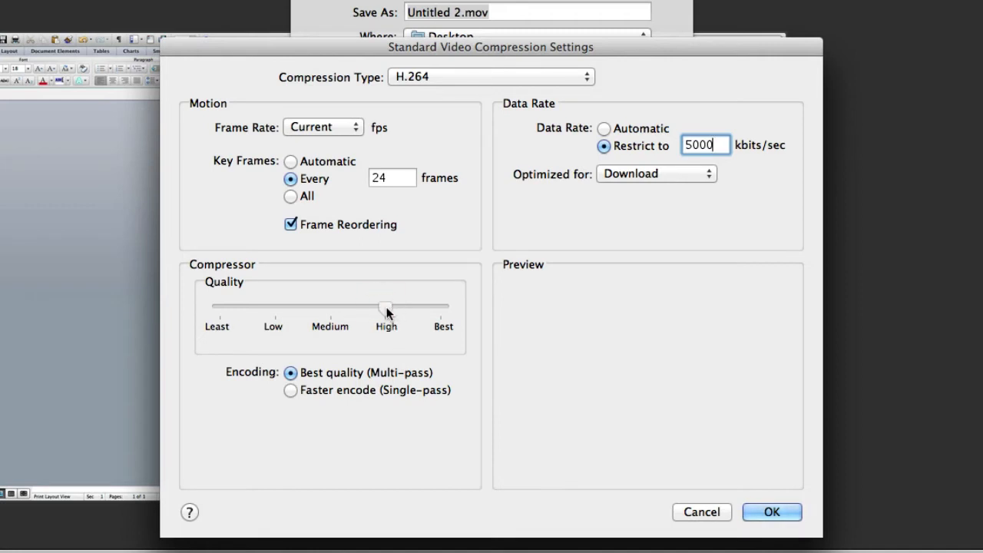
mouse_move(378, 301)
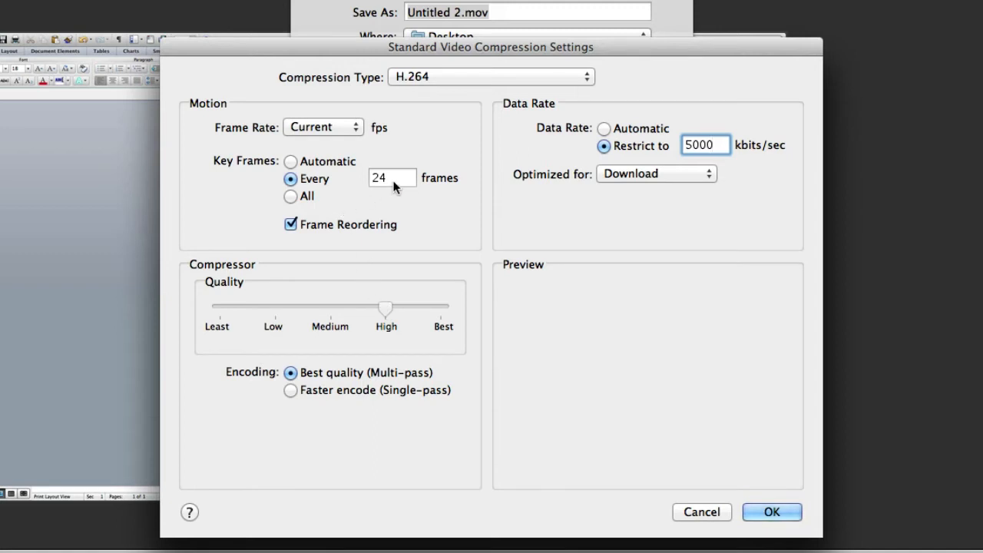
click(292, 162)
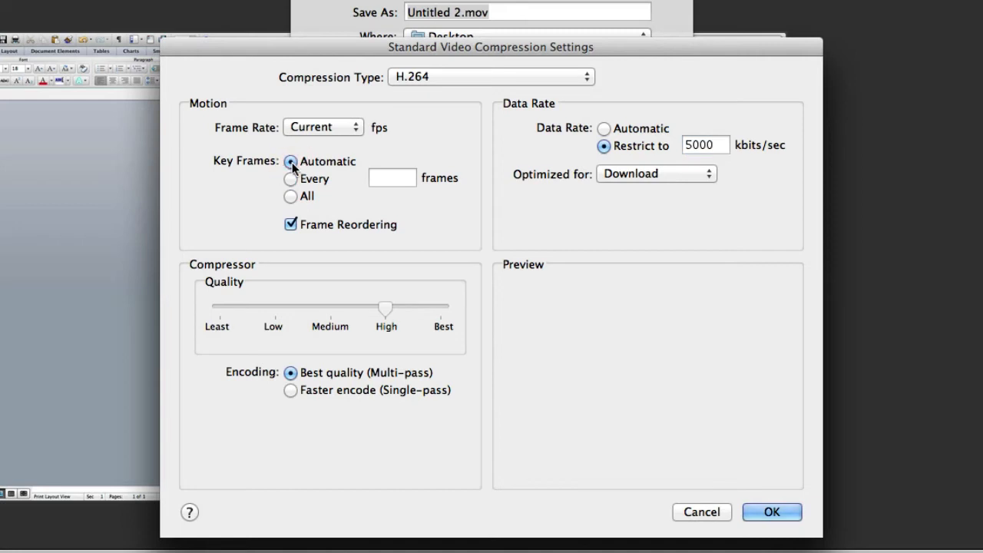
mouse_move(314, 238)
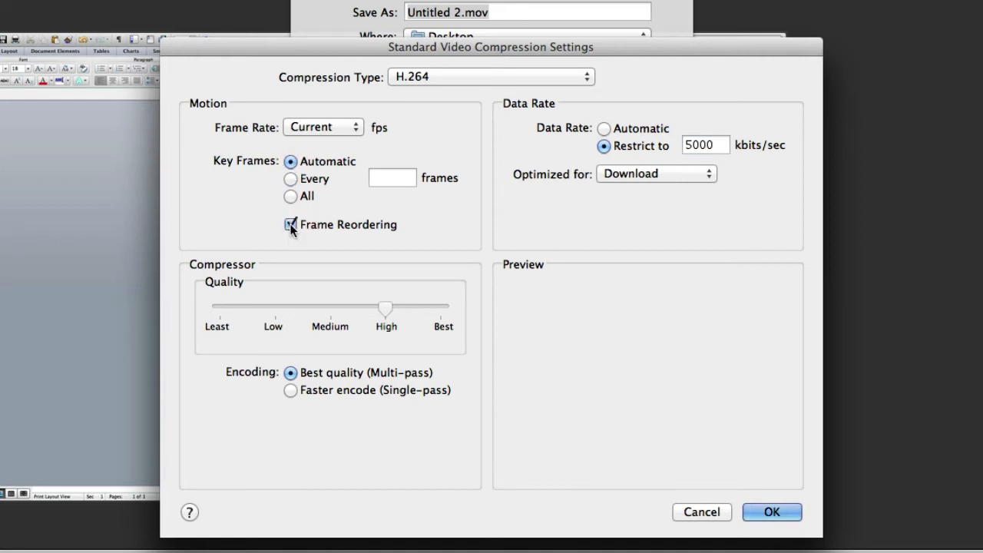
click(290, 224)
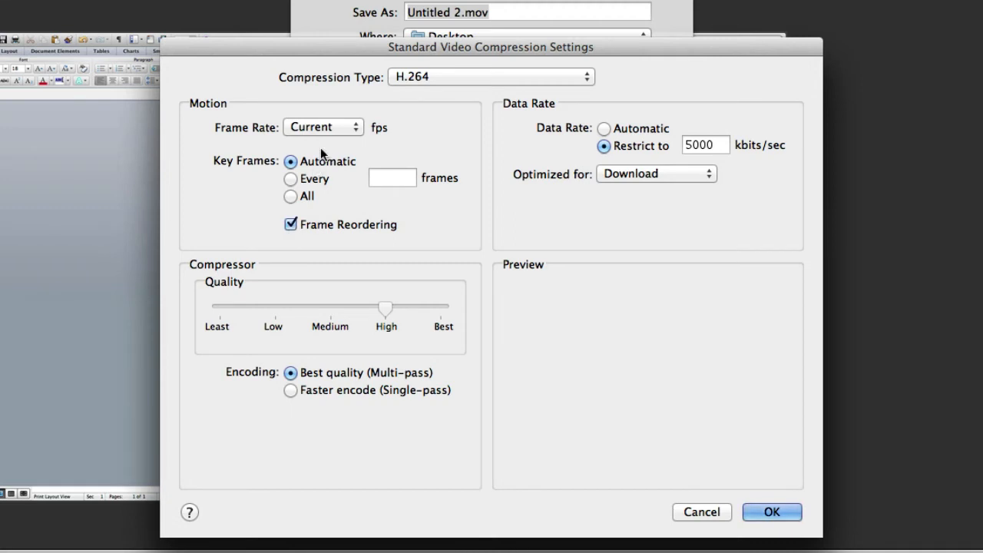
click(321, 126)
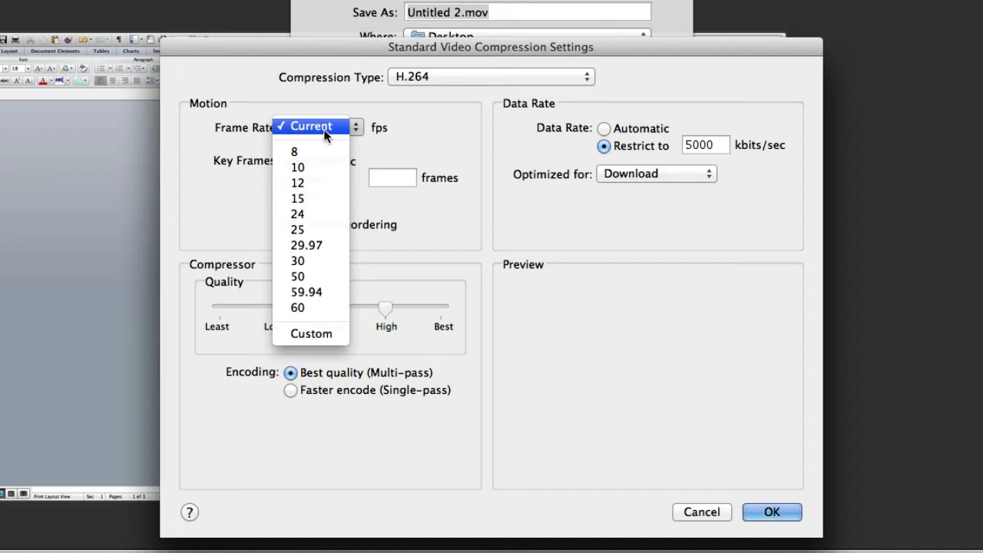
click(310, 126)
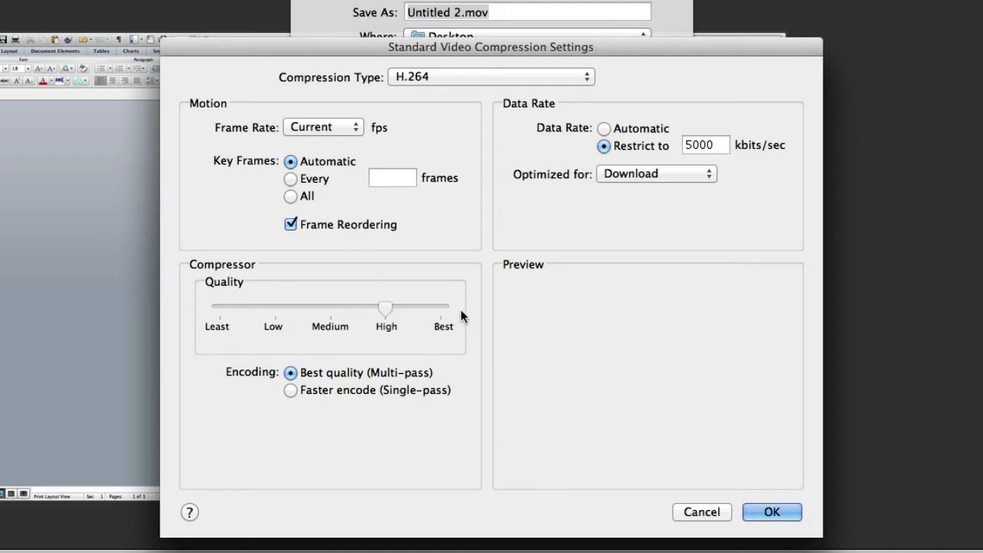
mouse_move(645, 448)
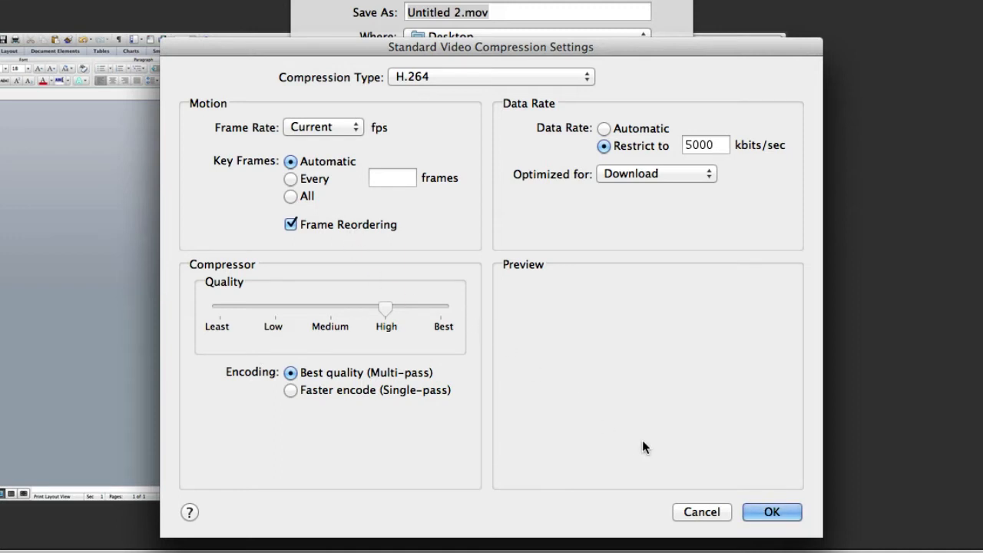
Accept the H.264 video settings and bring up the Sound settings.
click(770, 512)
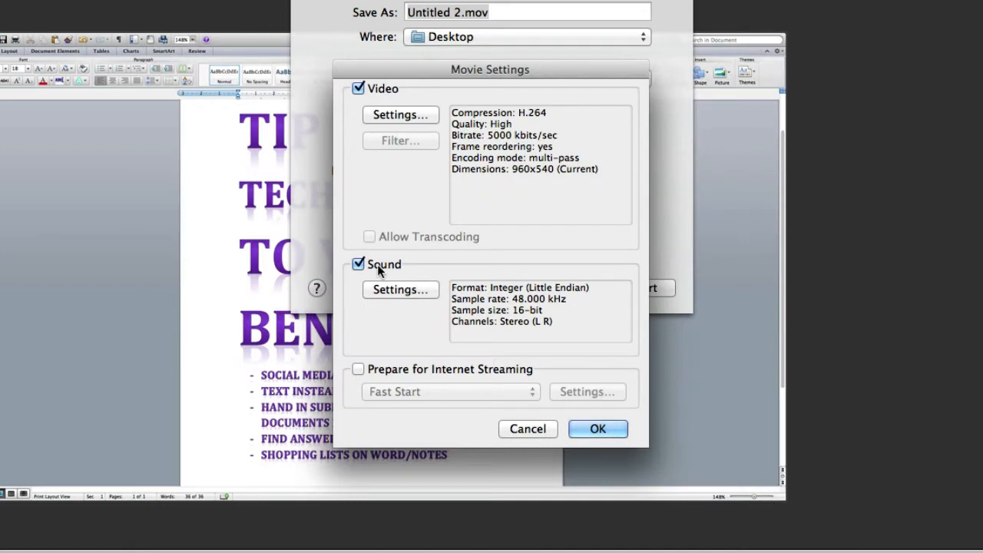
mouse_move(416, 297)
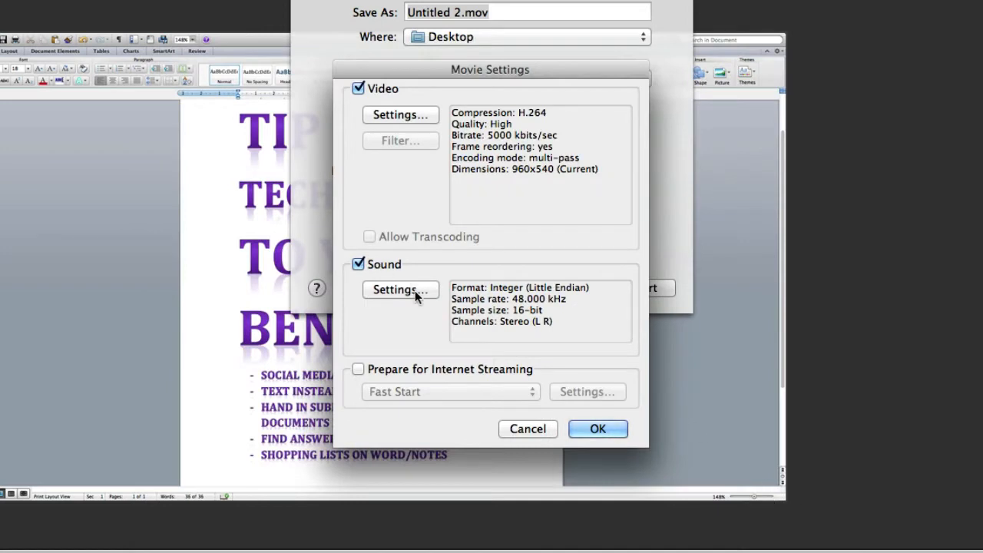
click(399, 289)
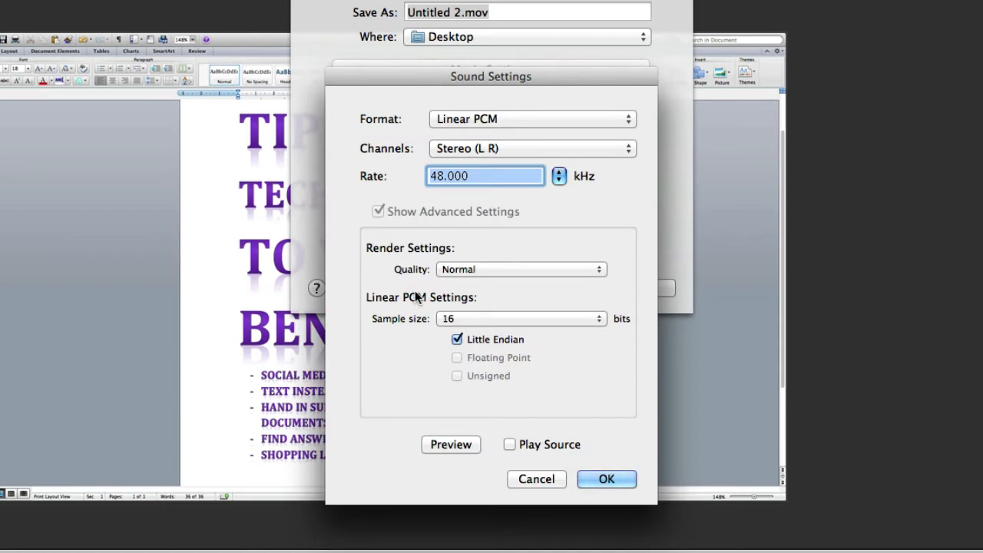
mouse_move(442, 130)
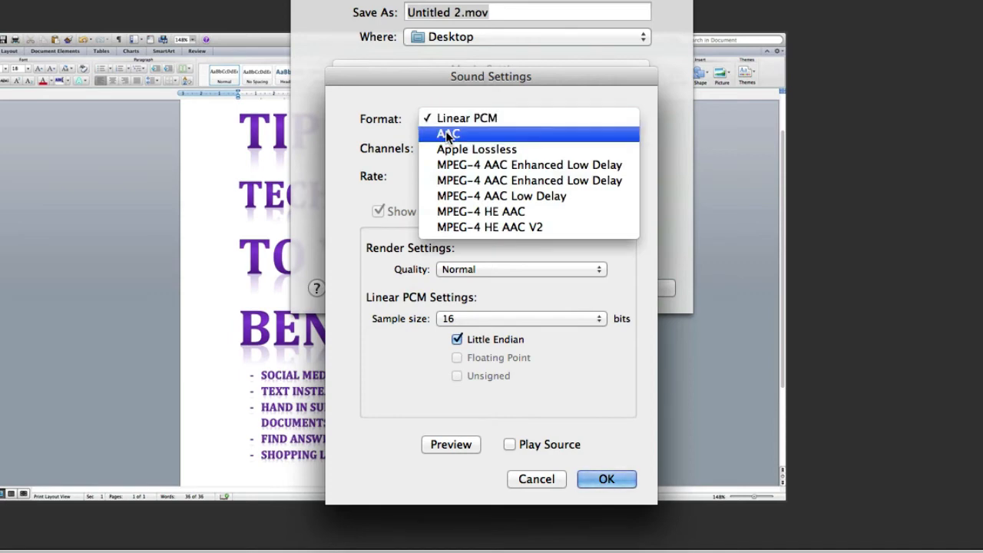
Set audio to AAC at Better quality, 128 kbps target bit rate, and accept it.
click(449, 134)
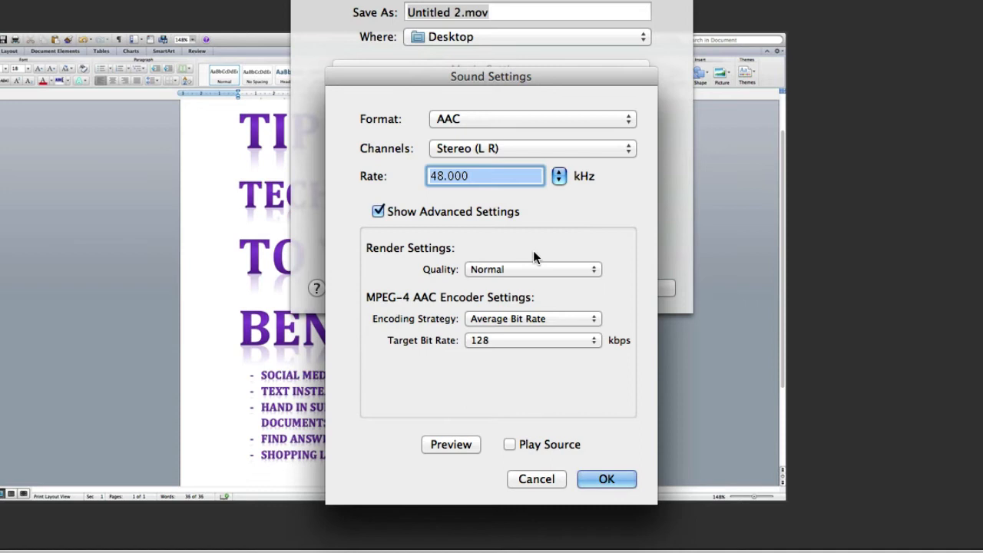
mouse_move(473, 188)
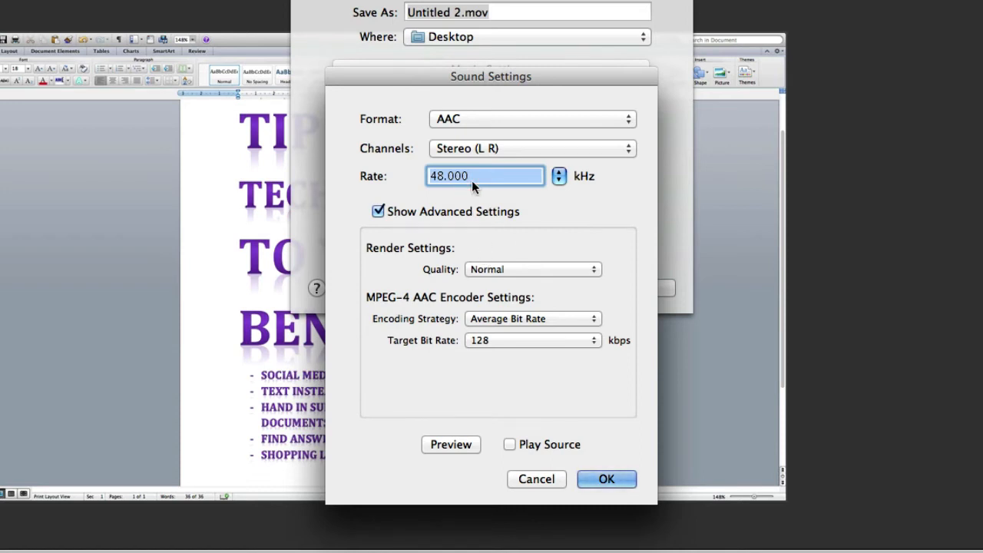
mouse_move(473, 152)
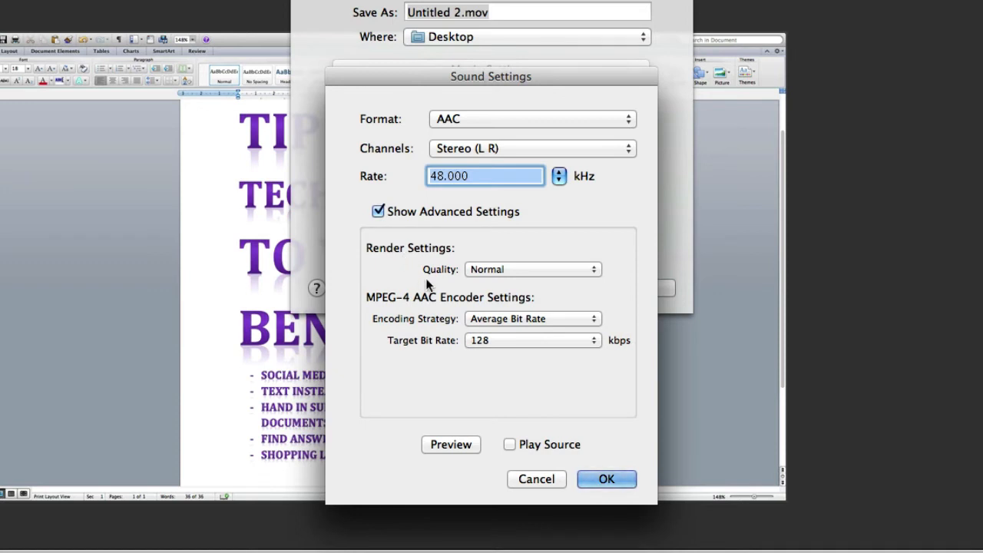
mouse_move(498, 298)
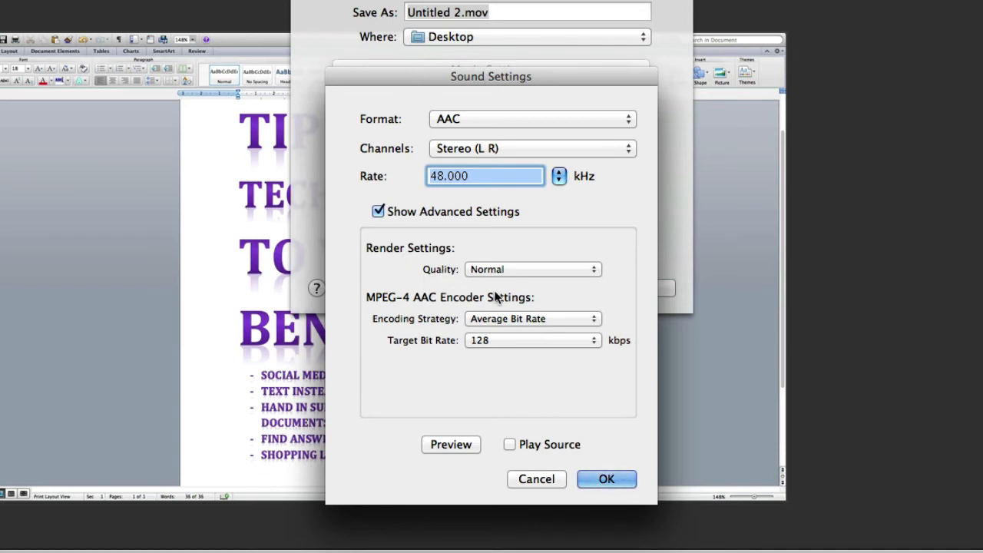
mouse_move(488, 285)
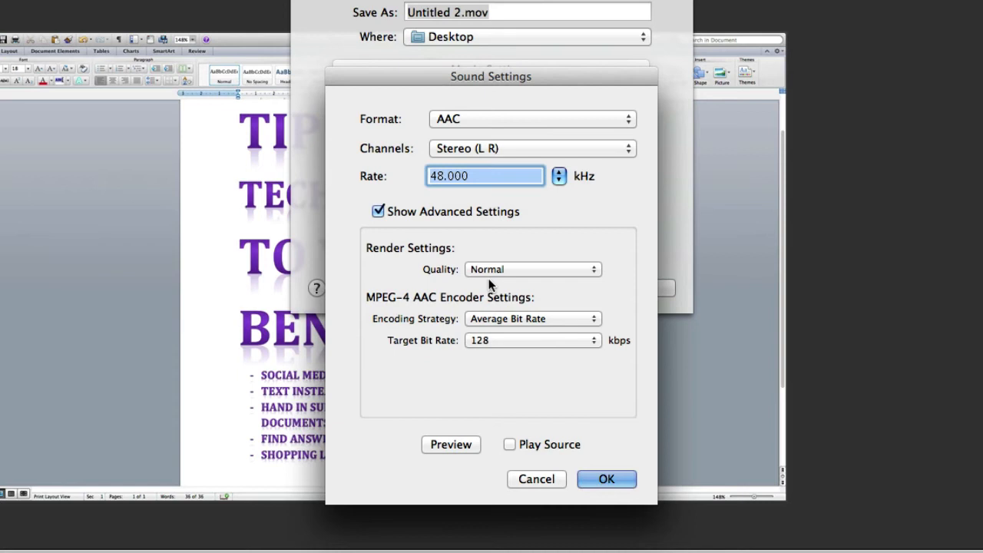
click(532, 268)
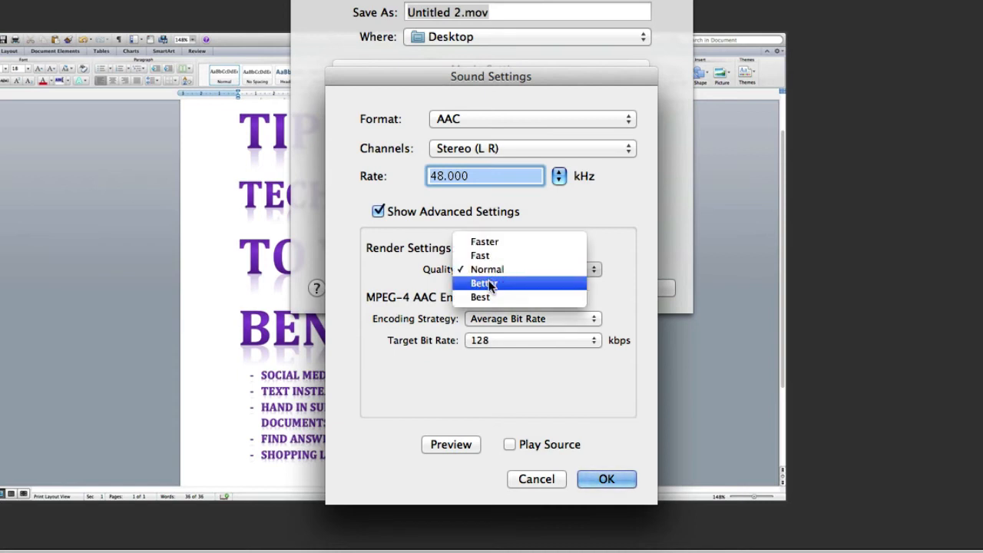
click(479, 283)
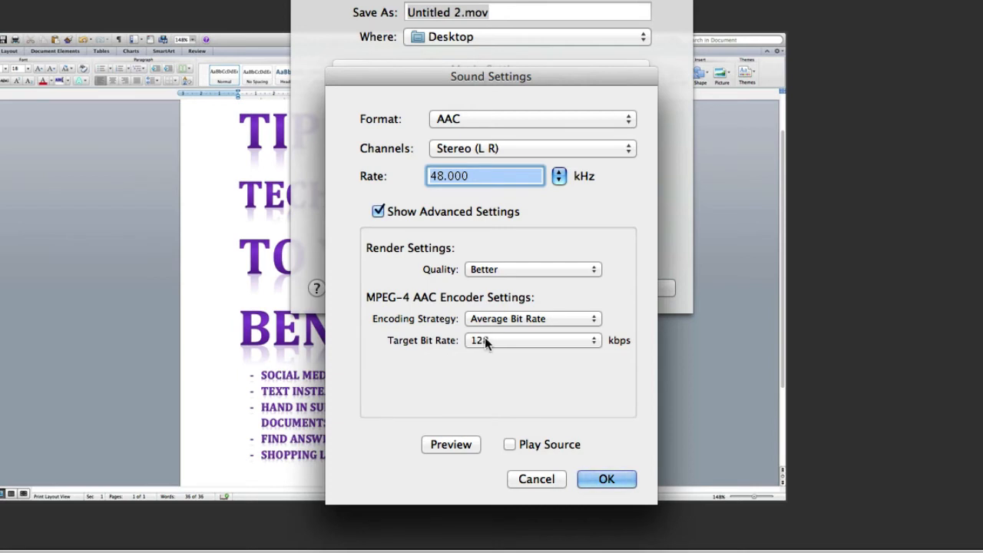
click(531, 341)
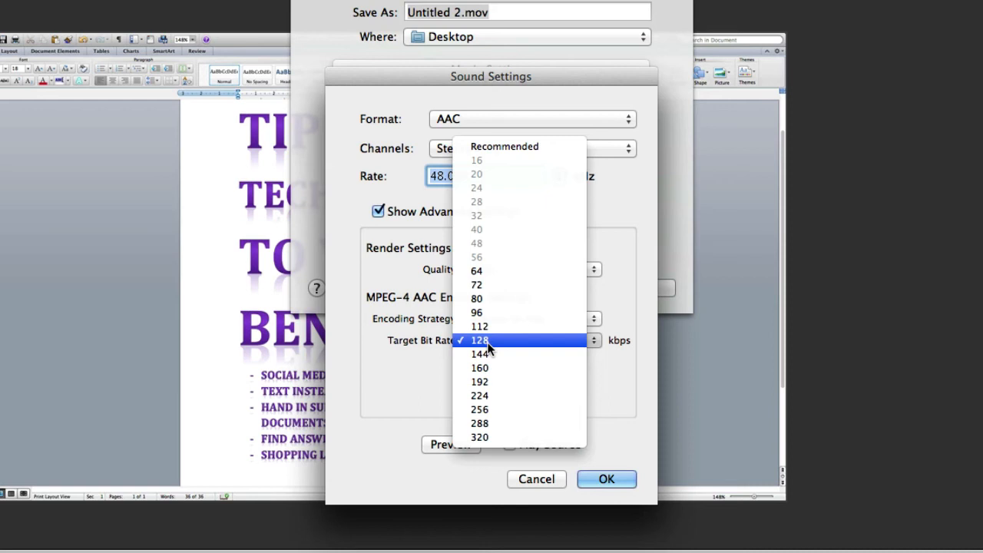
mouse_move(479, 353)
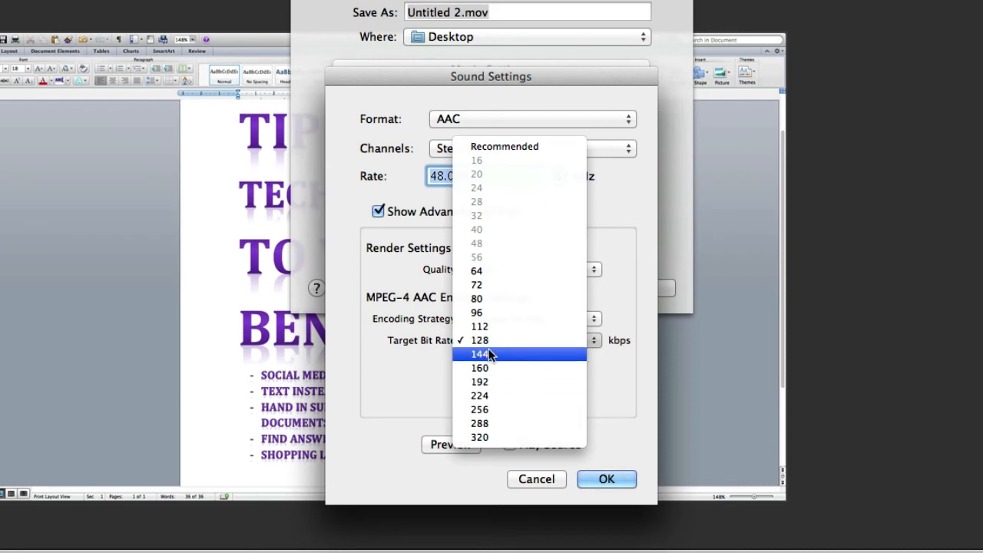
click(479, 339)
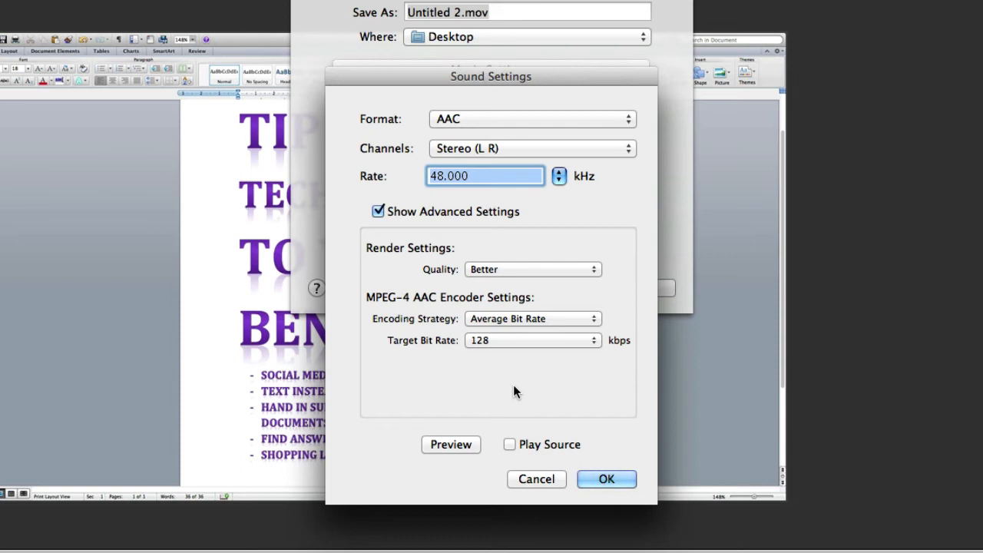
mouse_move(593, 457)
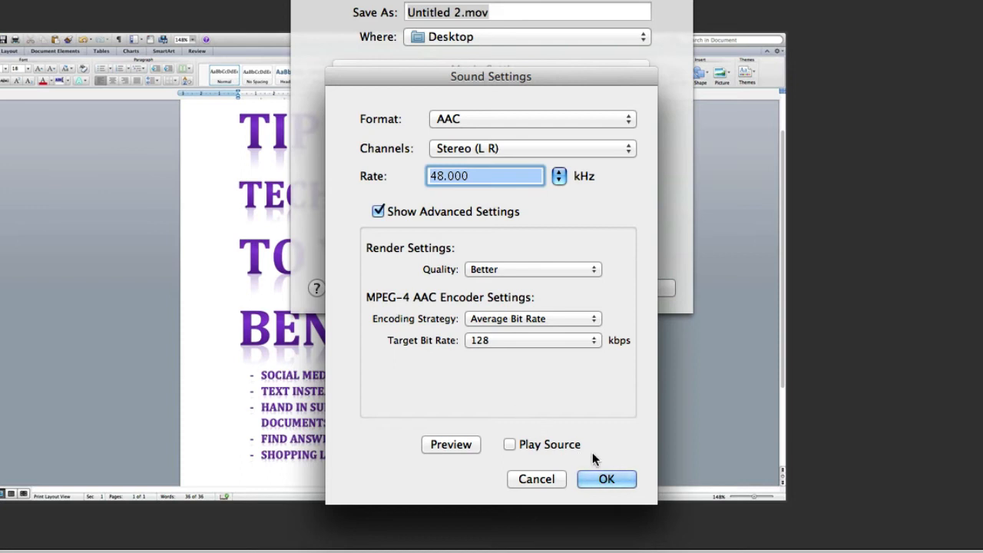
click(605, 479)
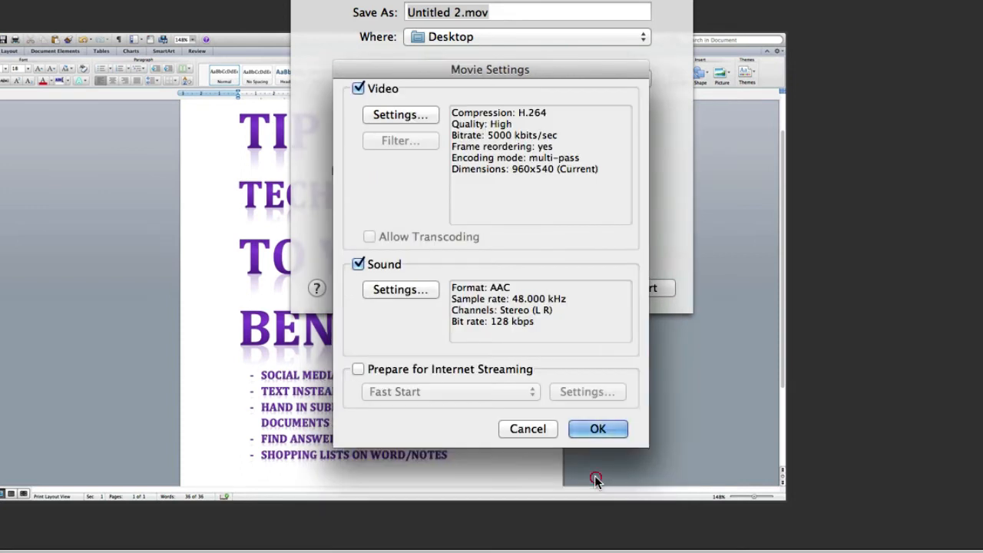
mouse_move(530, 129)
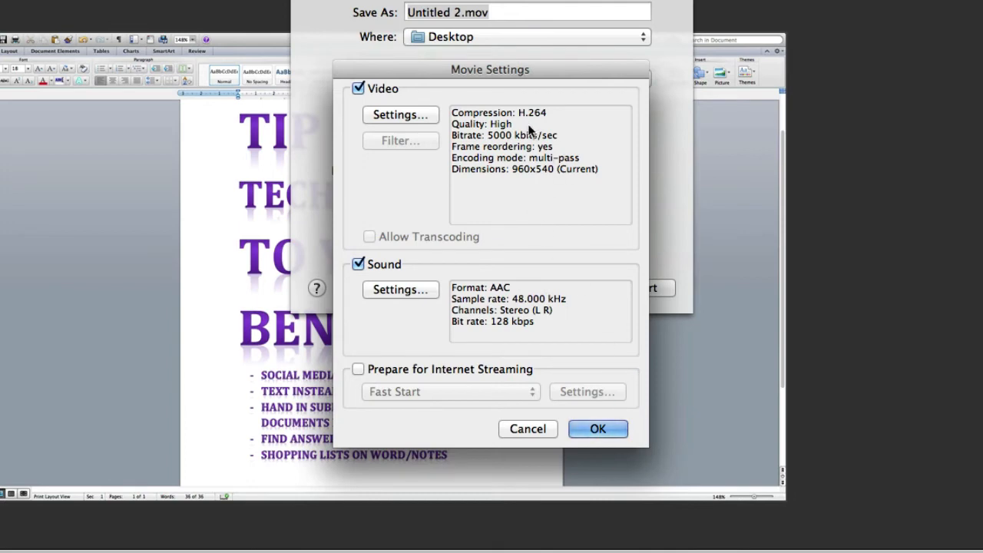
mouse_move(529, 120)
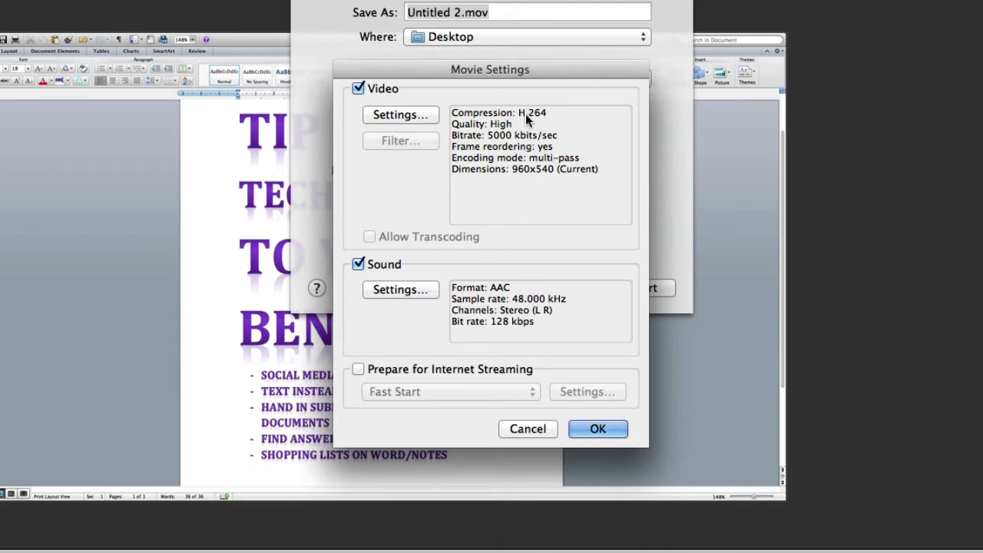
mouse_move(543, 295)
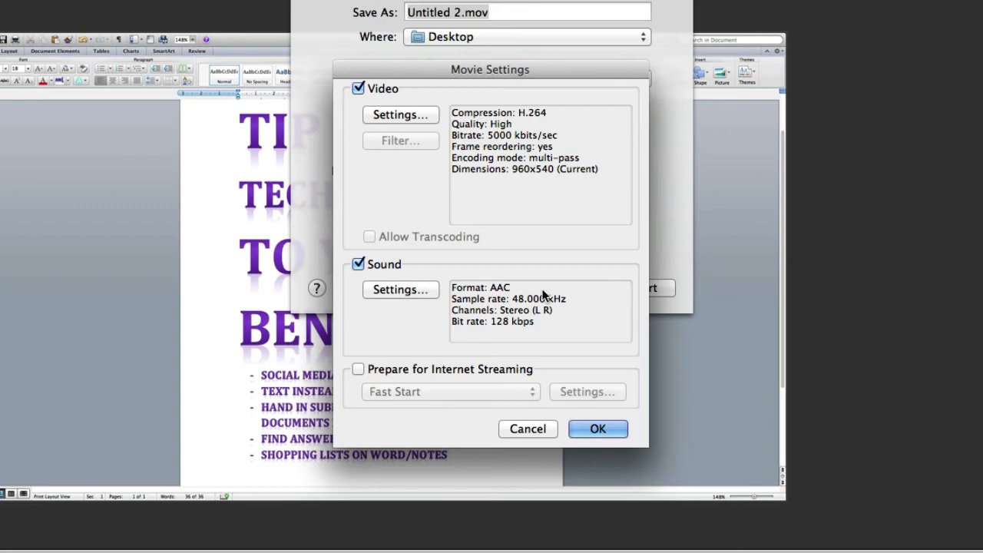
mouse_move(546, 337)
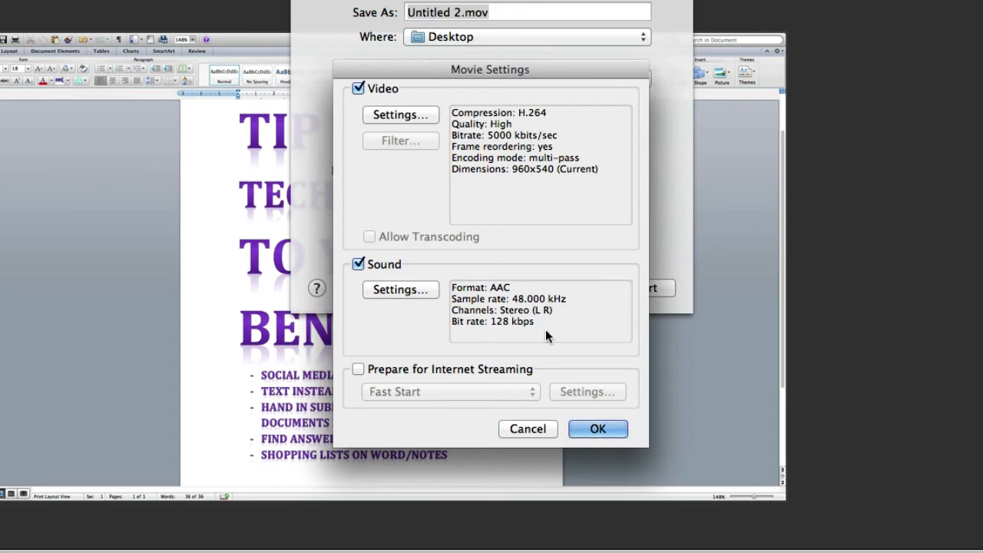
mouse_move(503, 264)
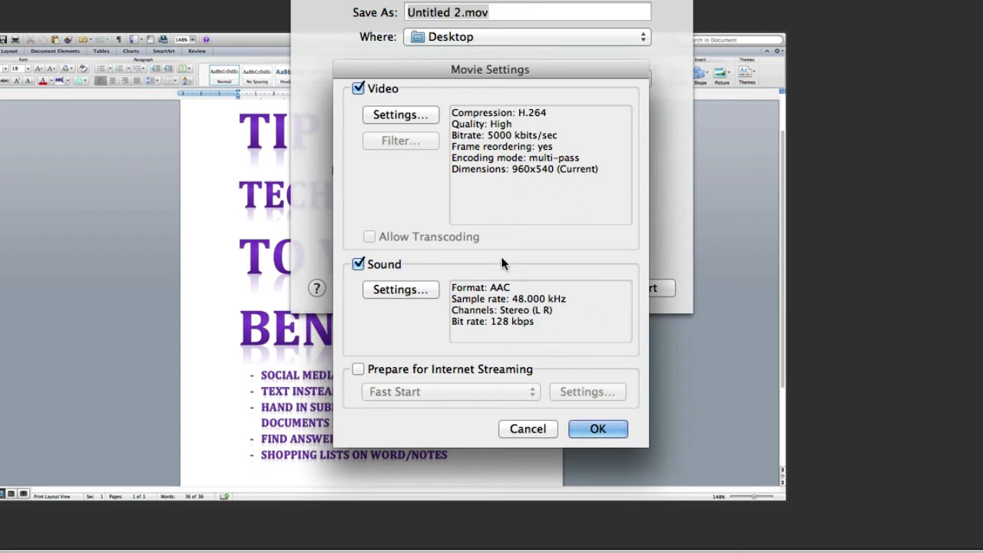
mouse_move(614, 427)
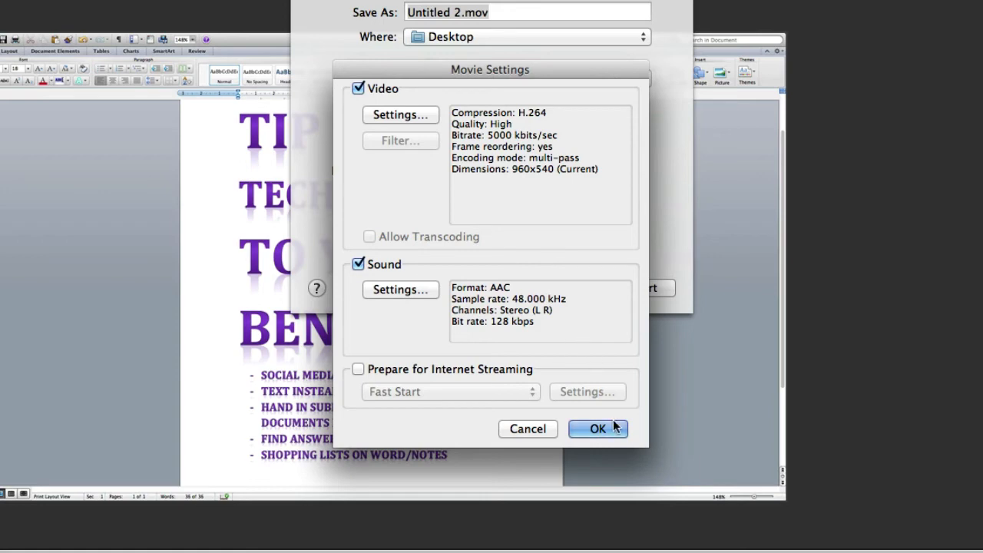
Confirm Movie Settings, returning to the export sheet with Lossless [Customized].
click(598, 429)
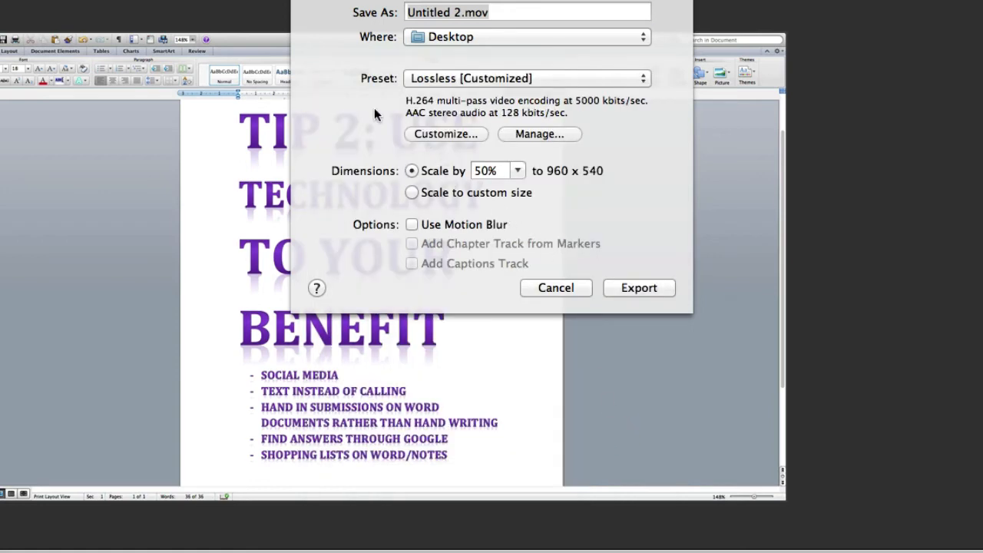
mouse_move(443, 79)
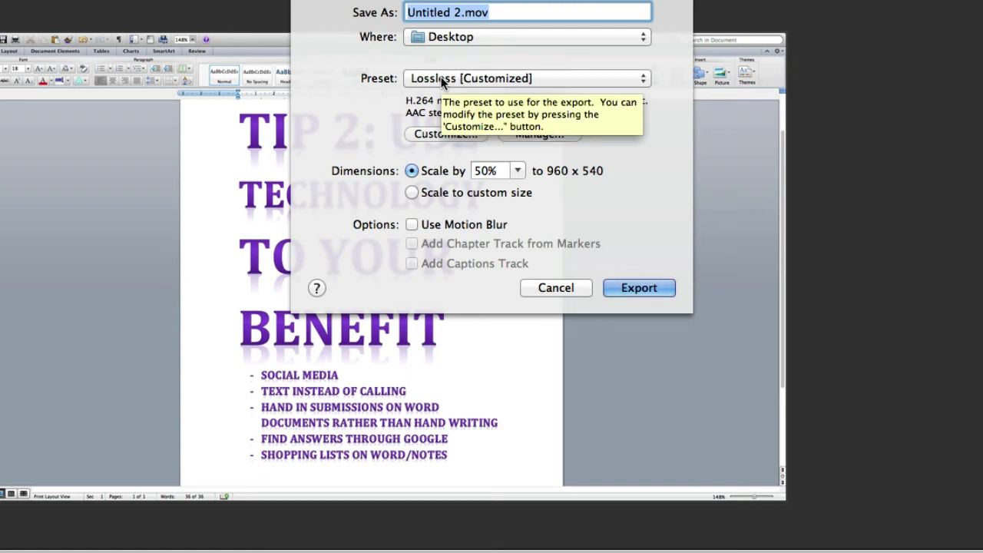
mouse_move(375, 132)
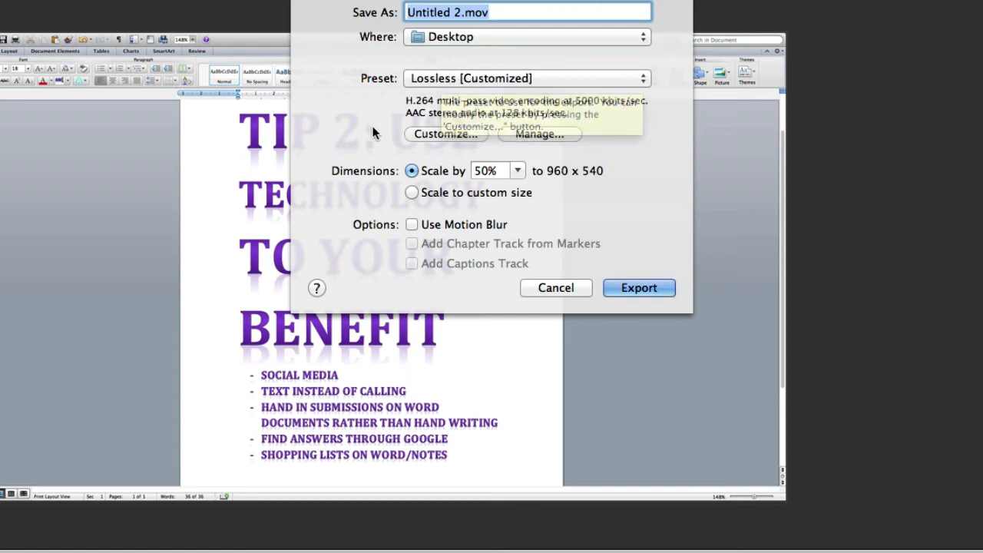
mouse_move(422, 182)
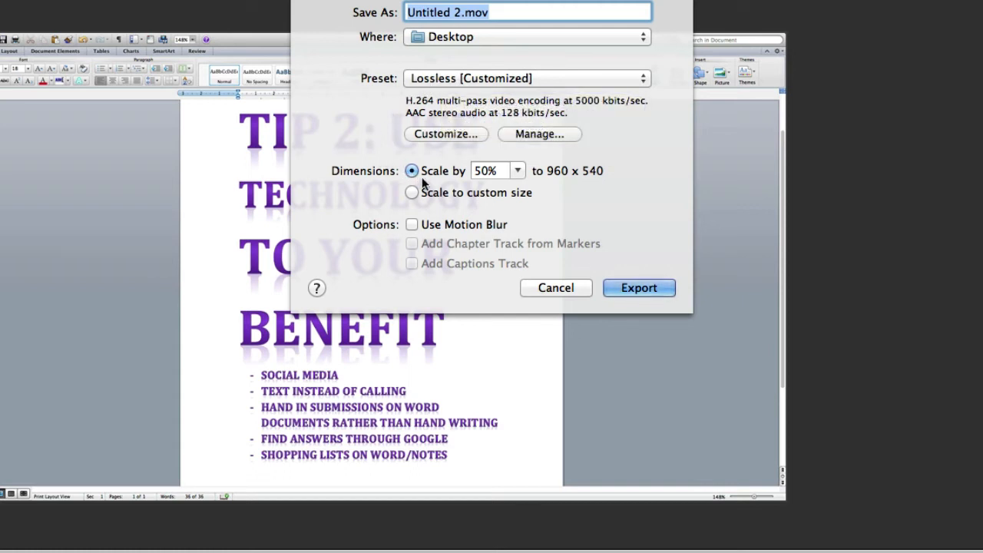
mouse_move(510, 181)
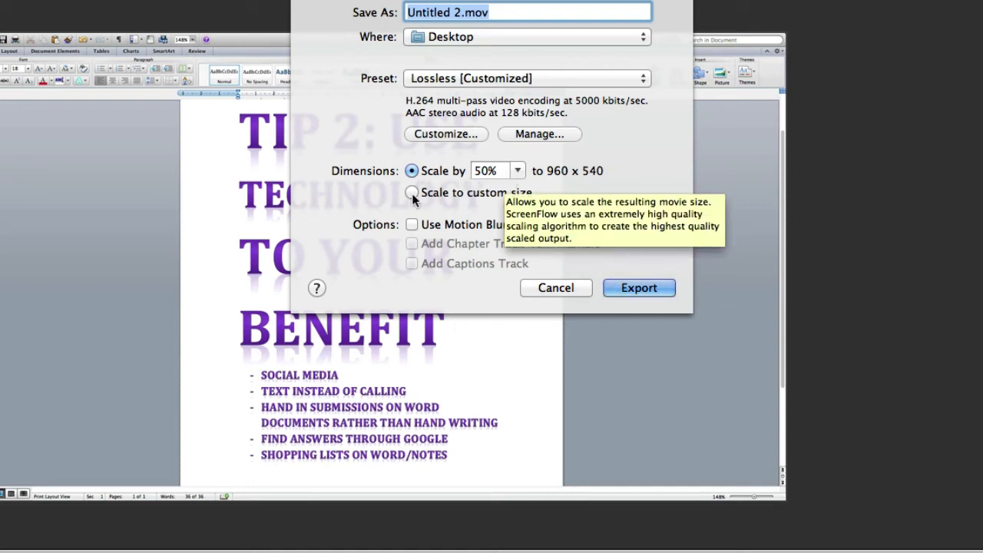
Scale the export to a custom size of 1280 by 720.
click(412, 192)
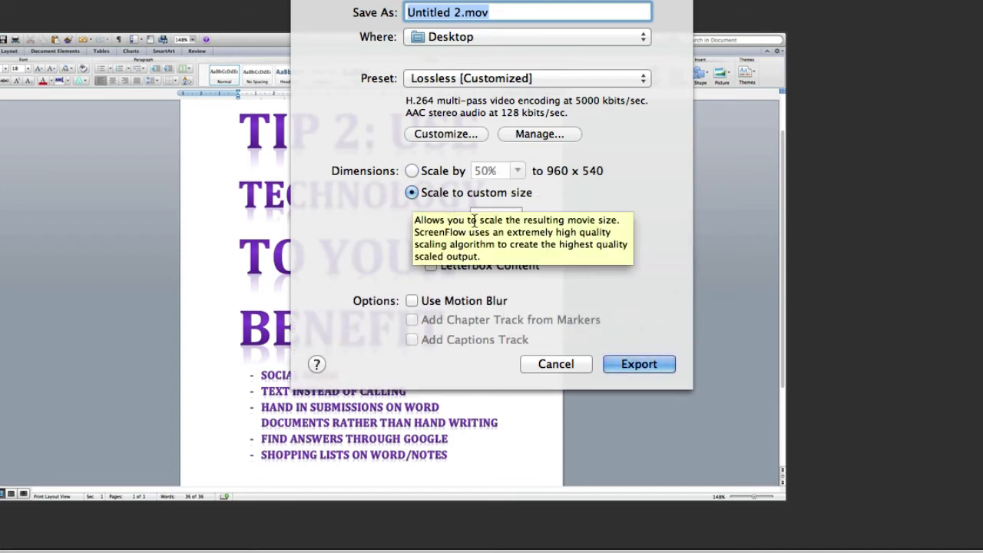
mouse_move(557, 231)
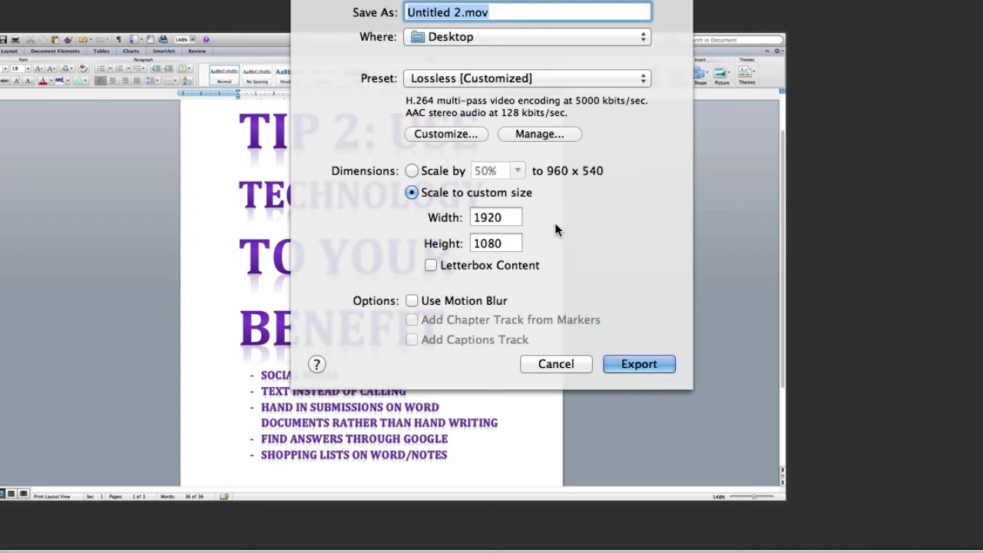
click(494, 216)
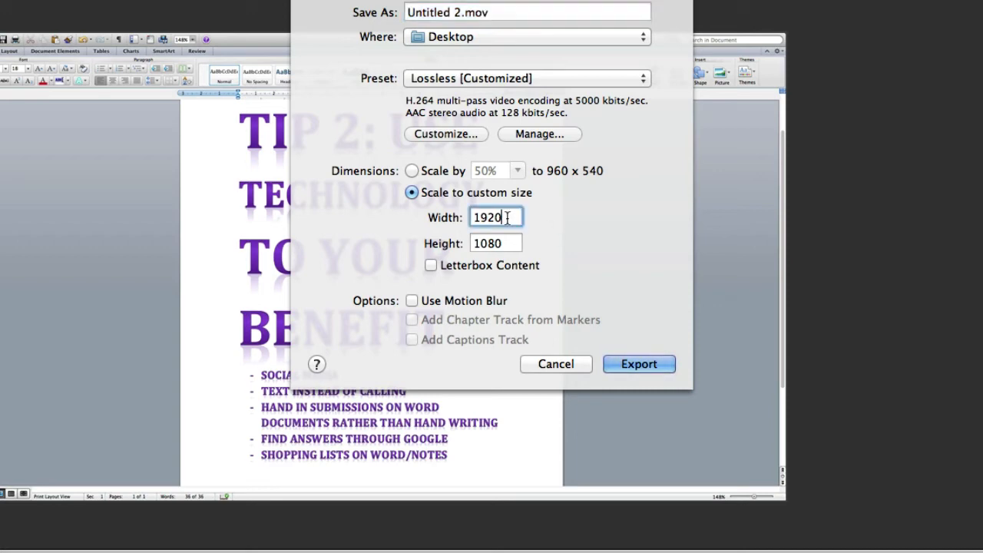
text(12)
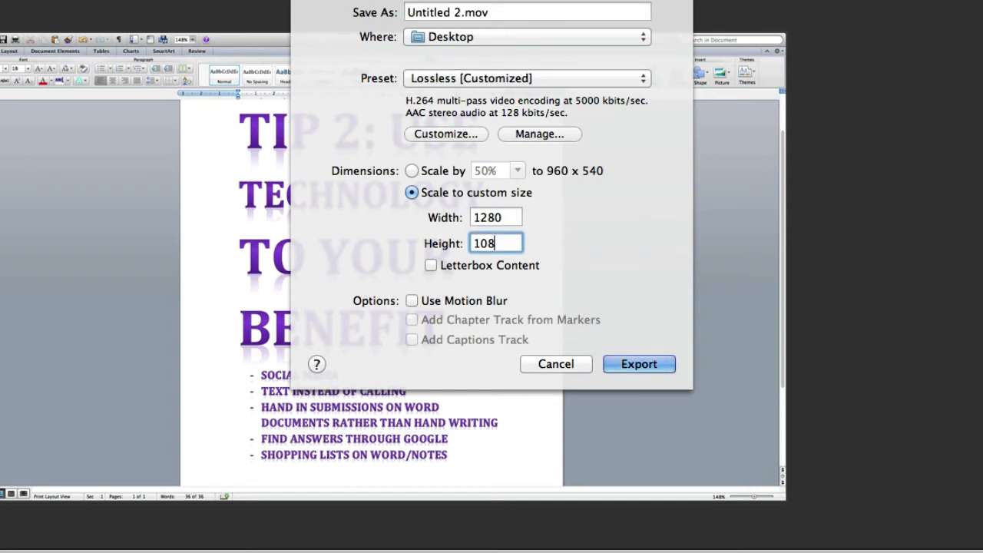
text(720)
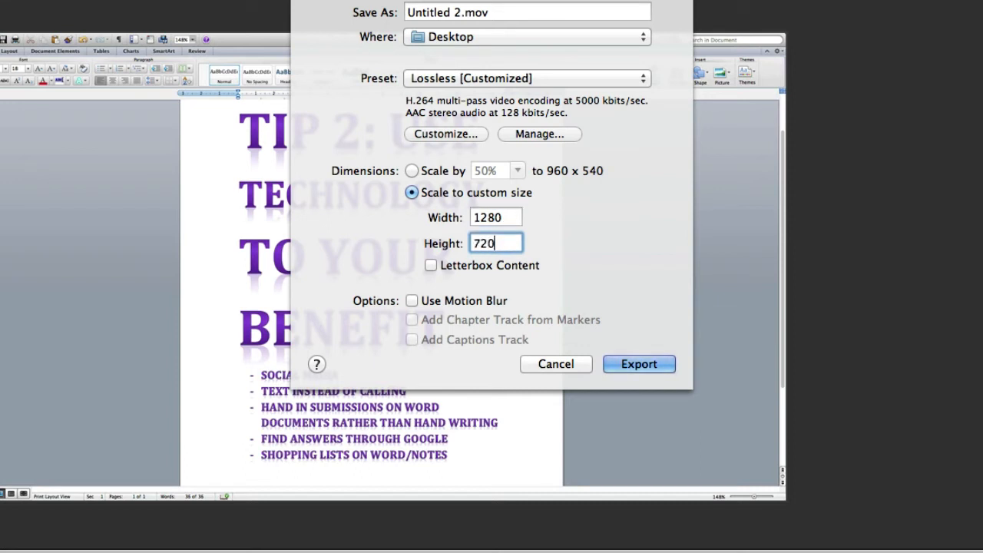
mouse_move(591, 245)
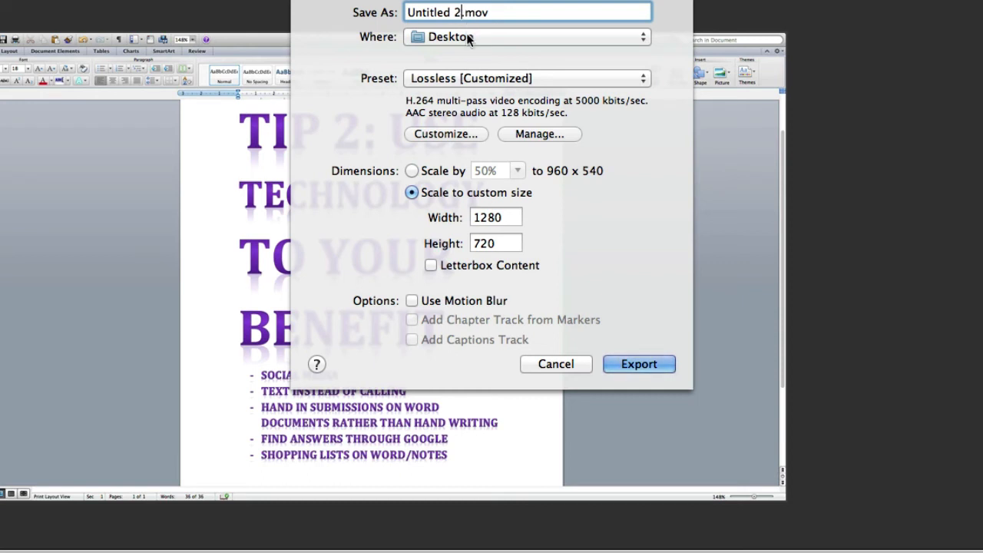
mouse_move(648, 111)
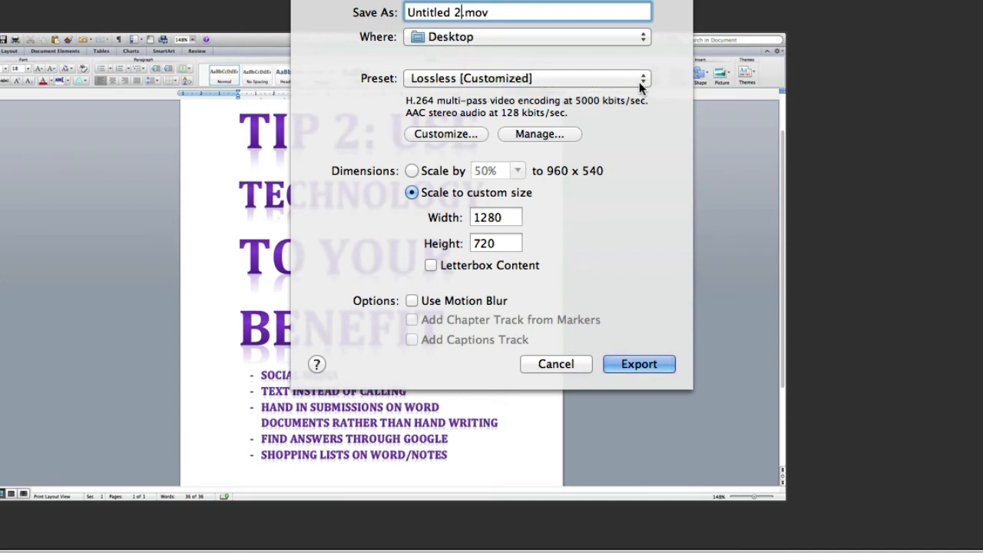
mouse_move(641, 86)
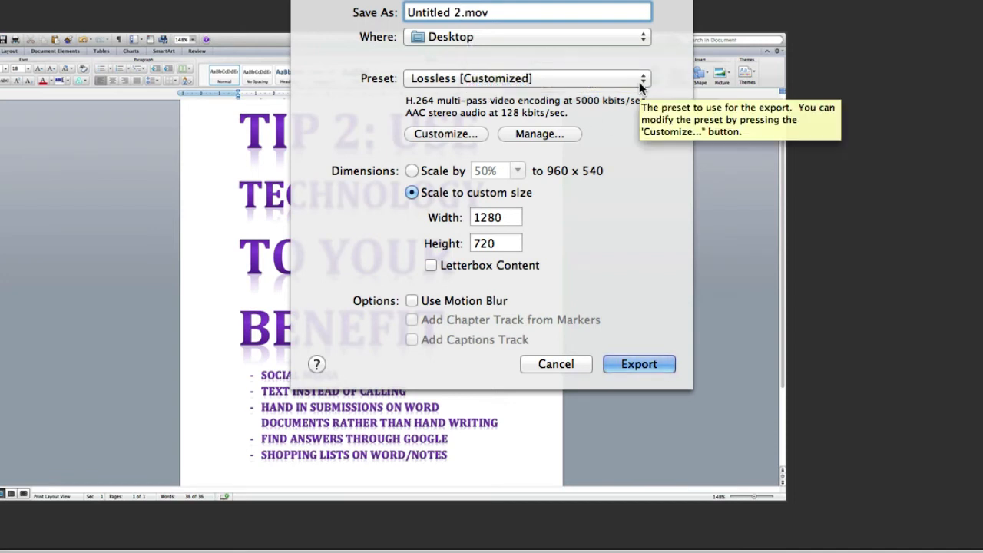
mouse_move(630, 93)
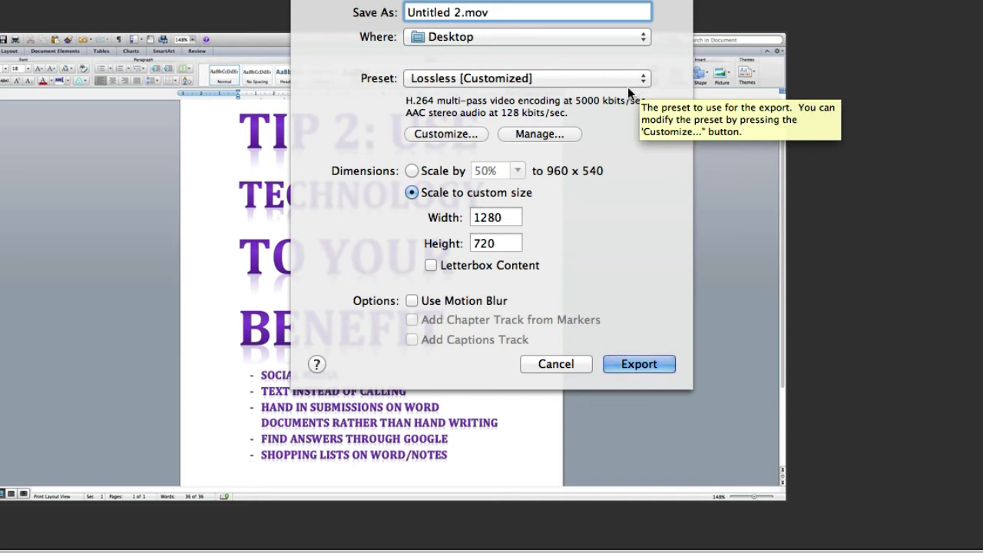
mouse_move(458, 216)
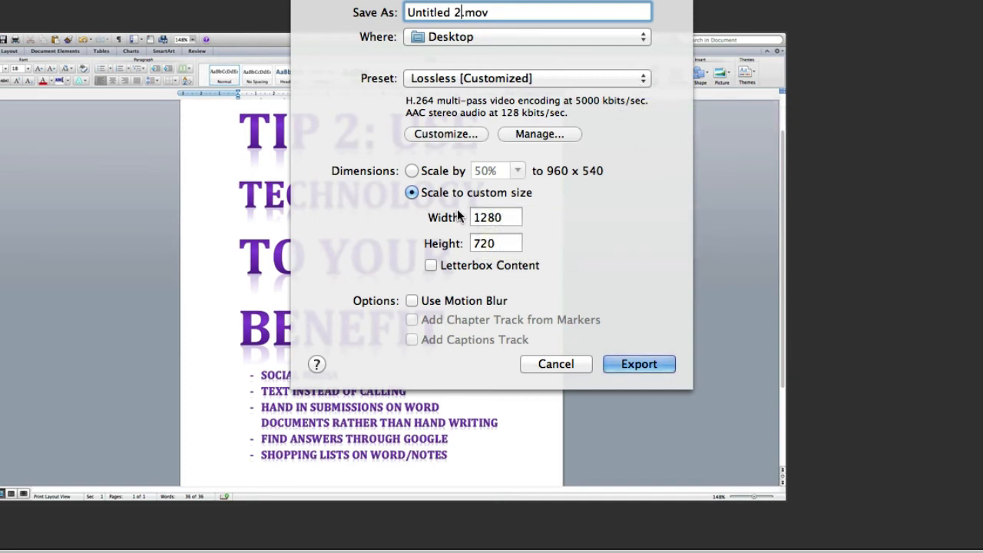
mouse_move(540, 228)
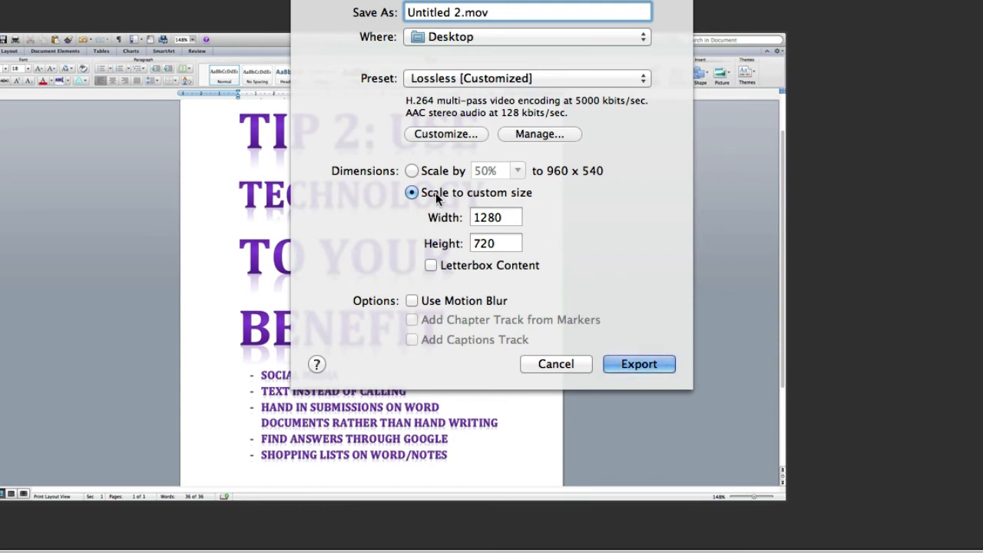
mouse_move(412, 193)
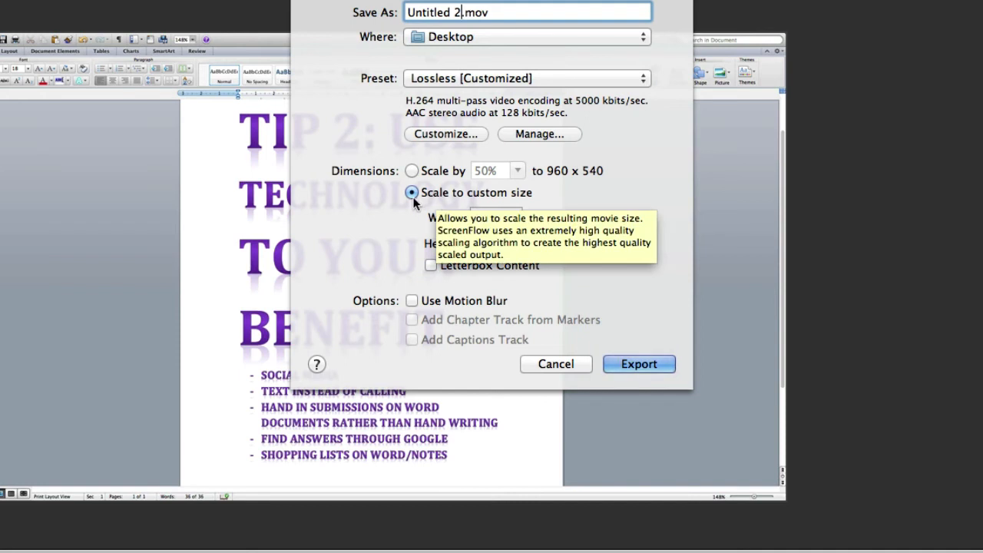
mouse_move(543, 203)
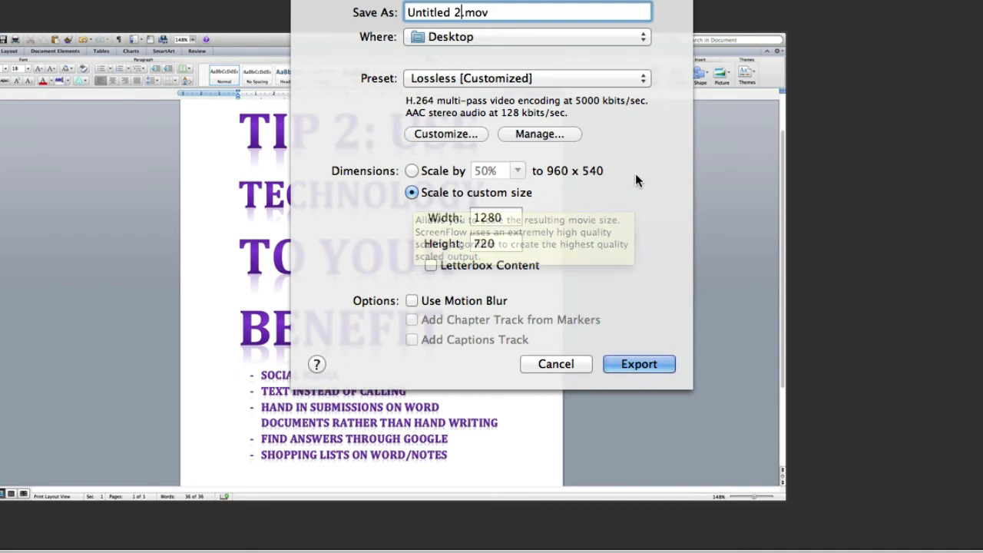
mouse_move(602, 209)
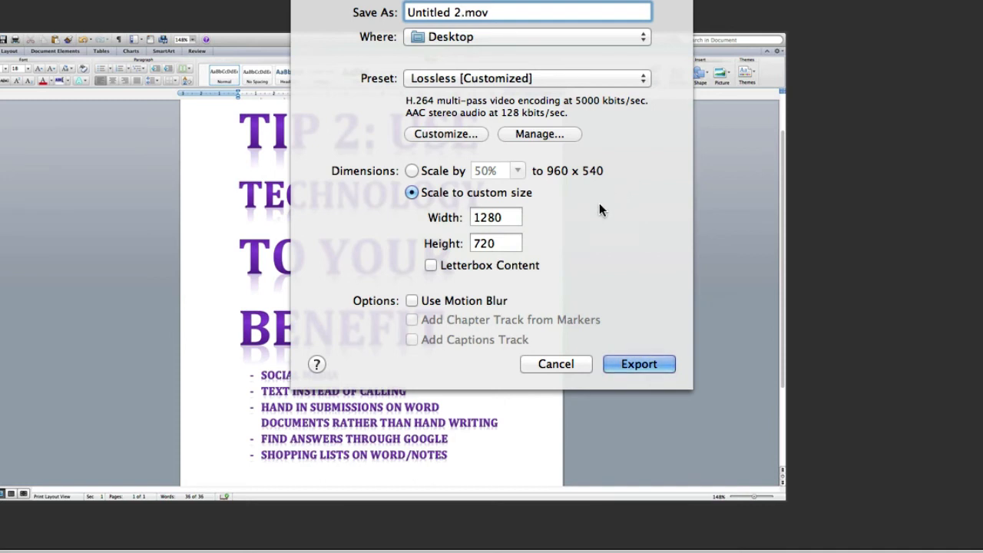
mouse_move(597, 212)
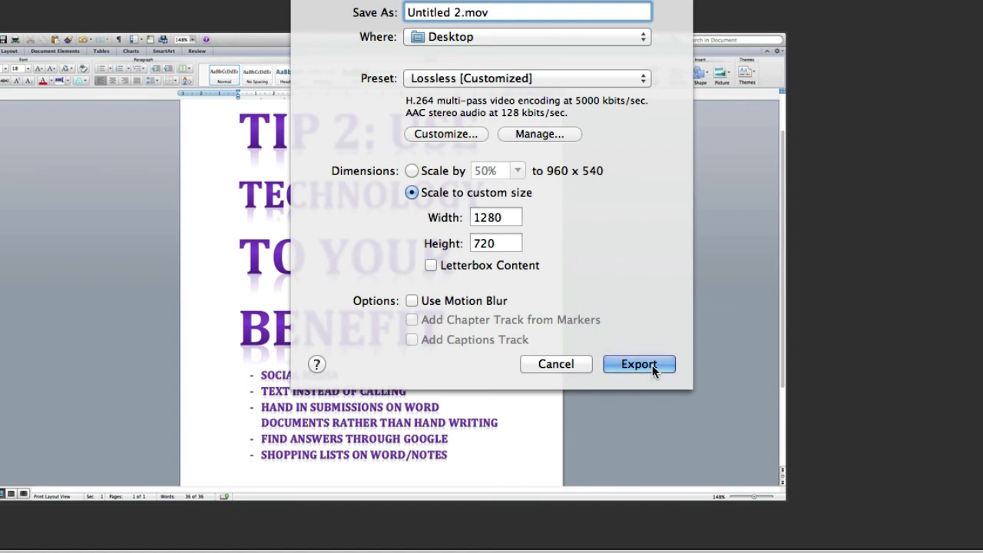
Start the export with these settings.
click(639, 364)
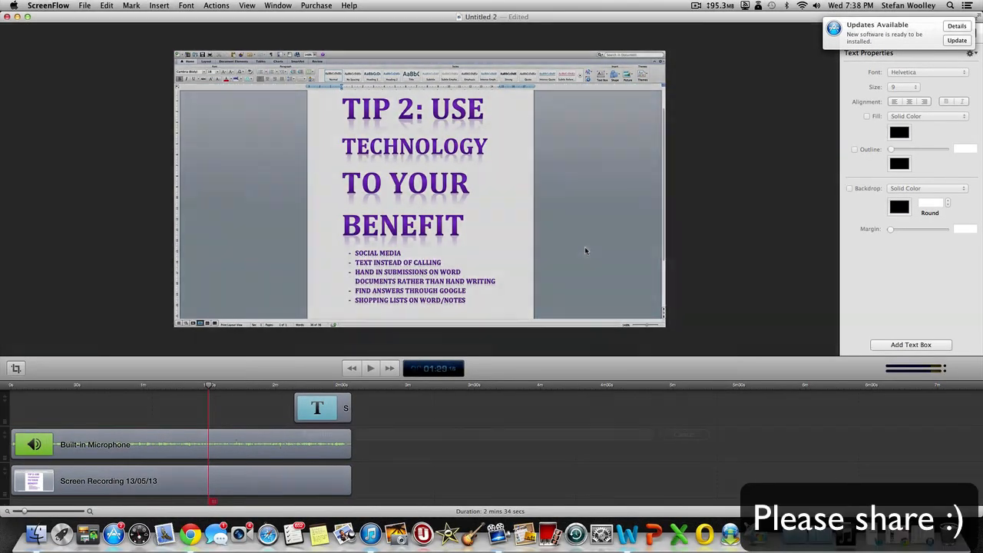